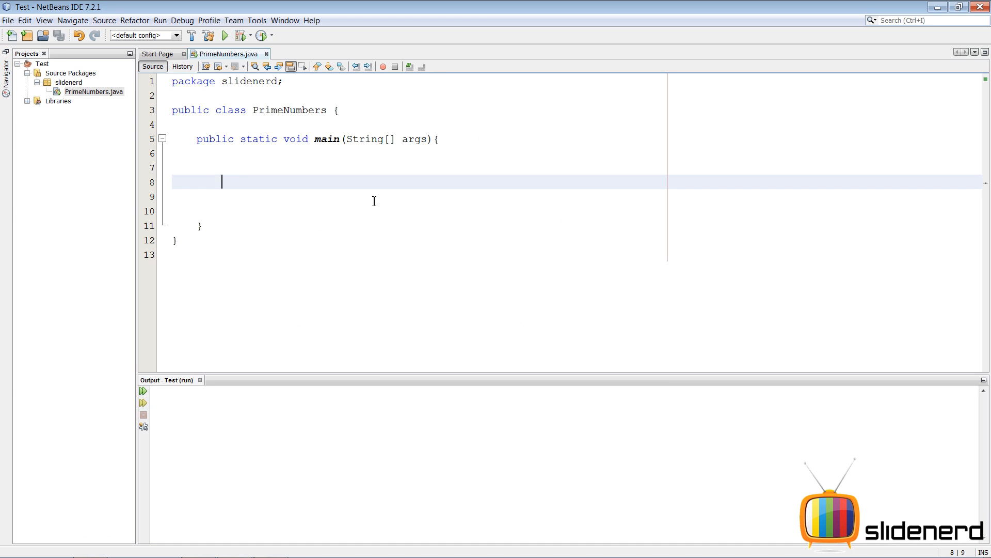
# Step: Declare int no=7 and write a for loop with i running from 1 up to no
pyautogui.write('int no')
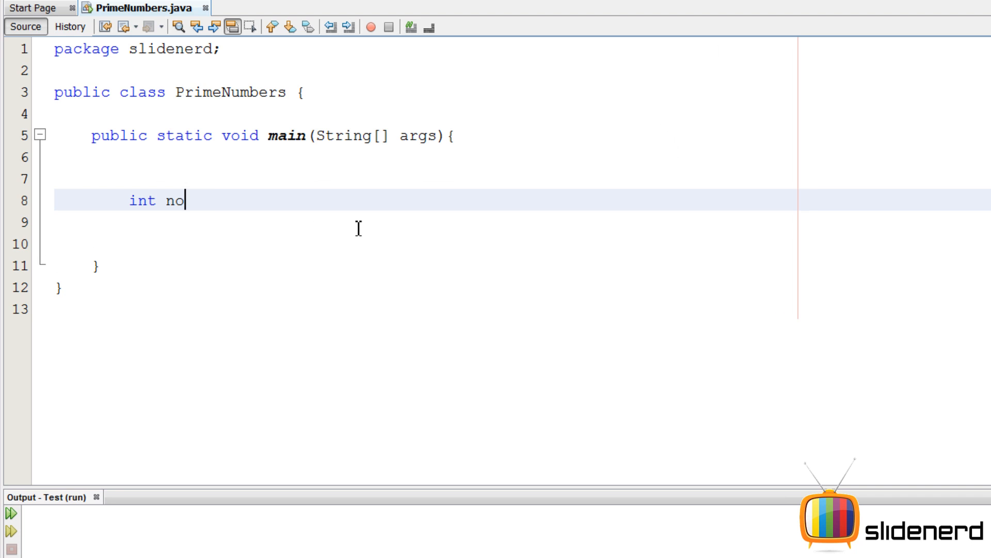
pyautogui.write('=7;')
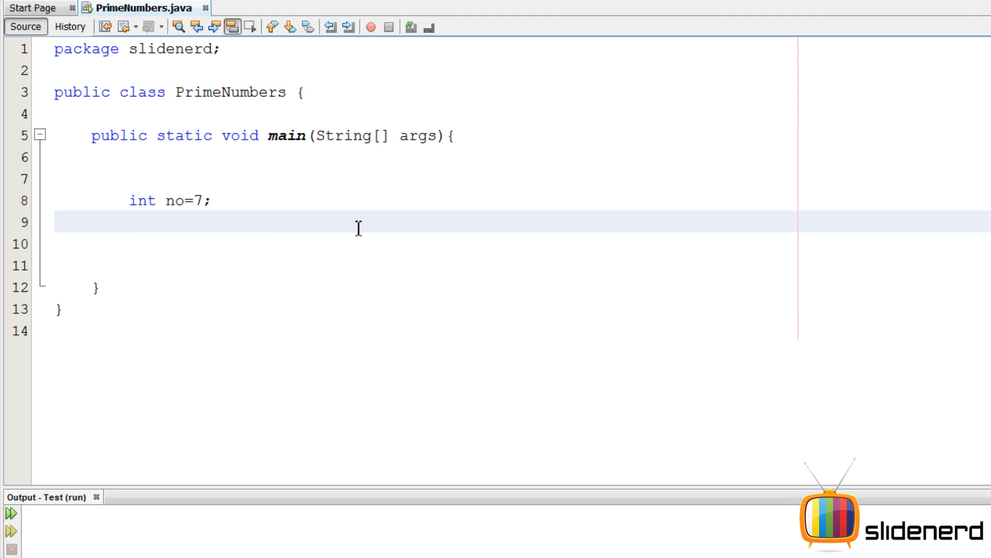
pyautogui.write('for(int')
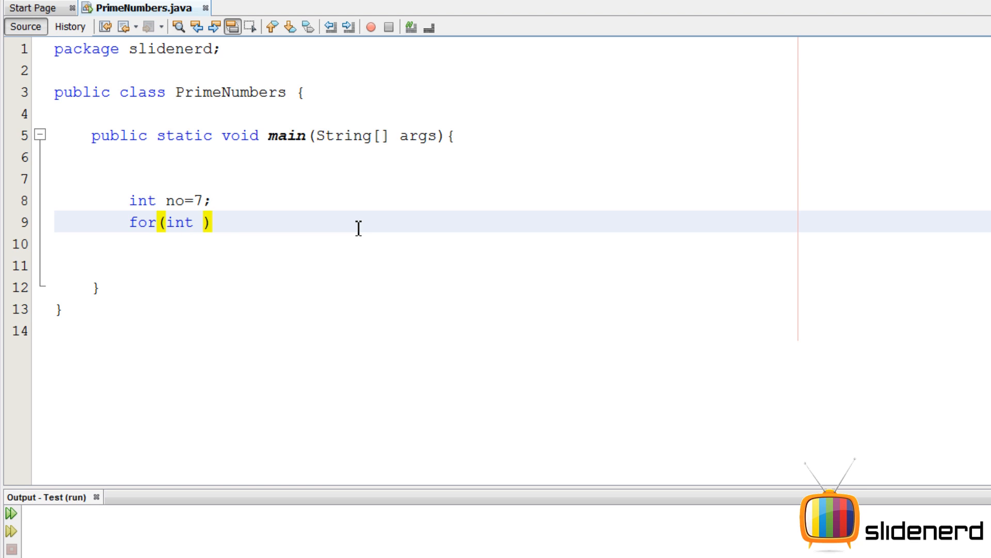
pyautogui.write('i=1;i')
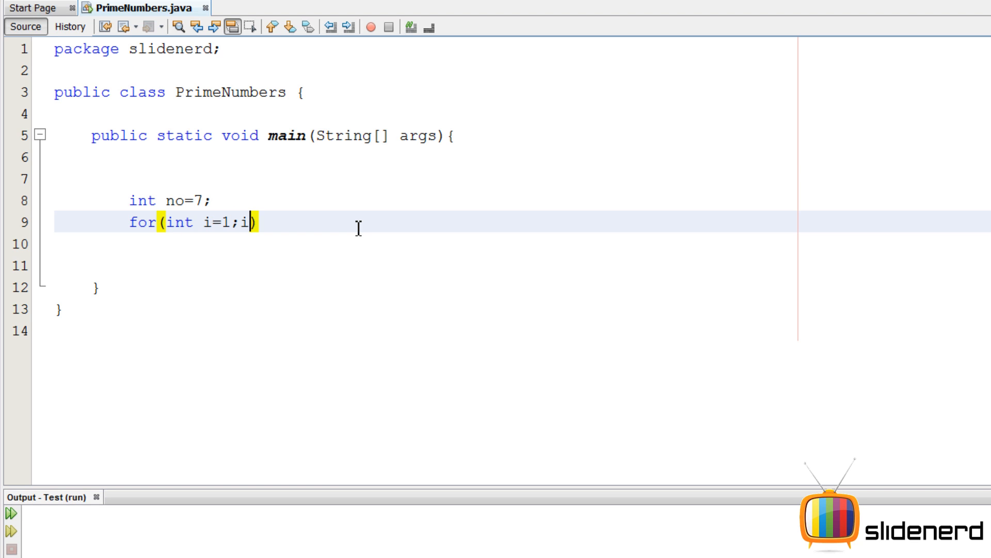
pyautogui.write('<=')
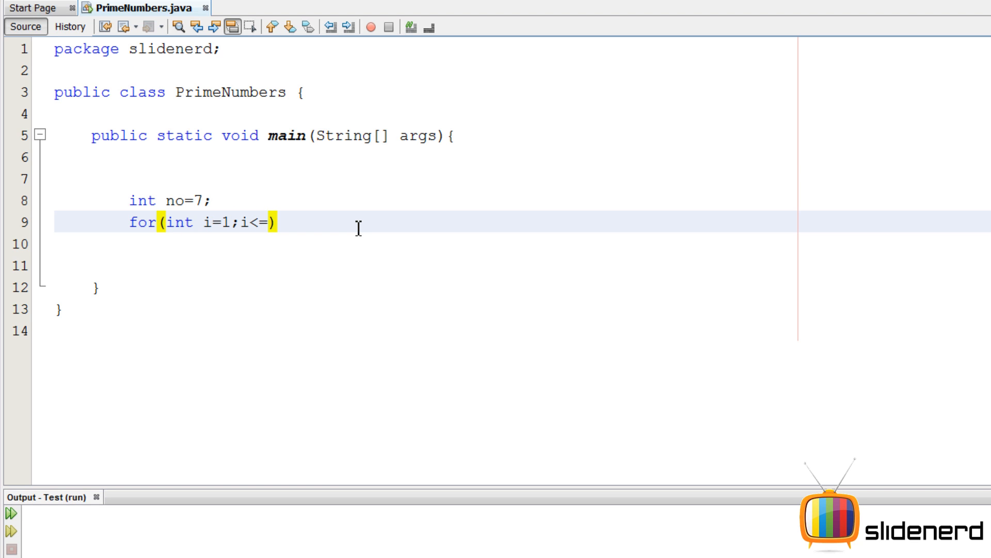
pyautogui.write('no')
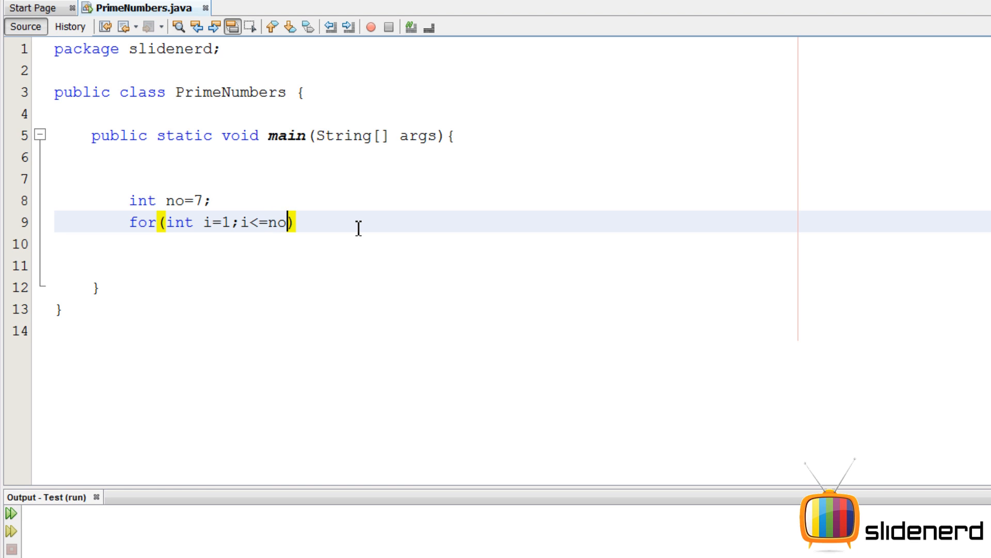
pyautogui.write(';i++')
pyautogui.click(518, 243)
pyautogui.write('{')
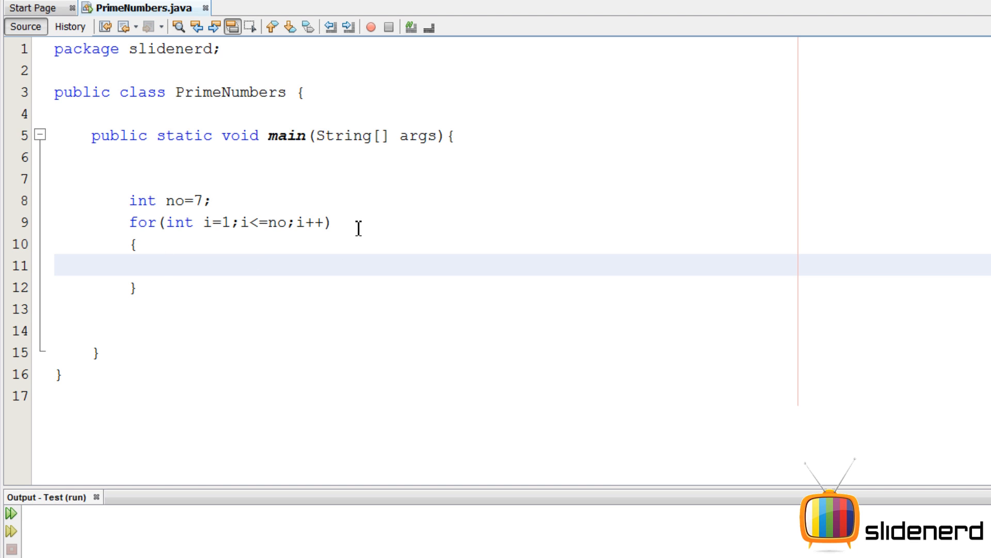
# Step: Inside the loop, print no divided by i with System.out.println(no/i)
pyautogui.write('if')
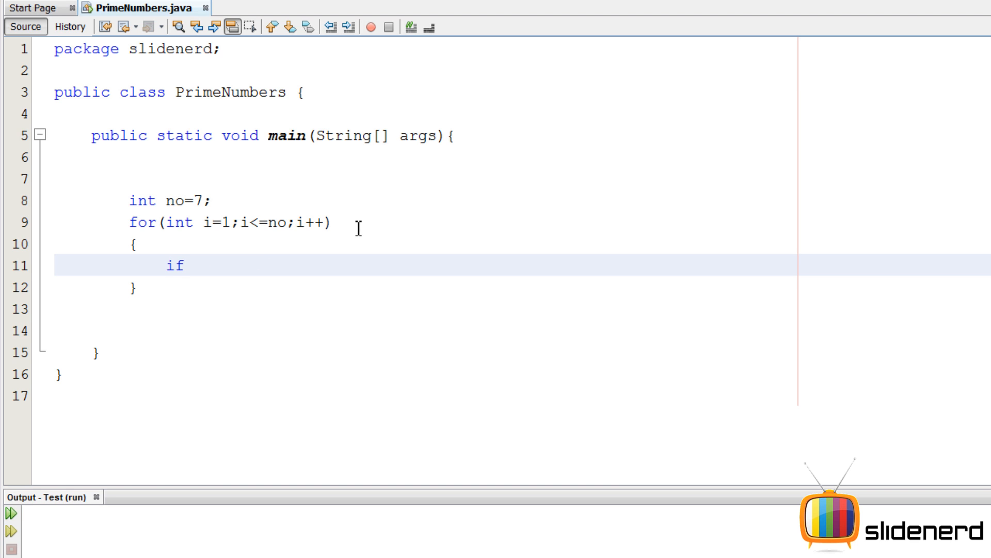
pyautogui.write('System.')
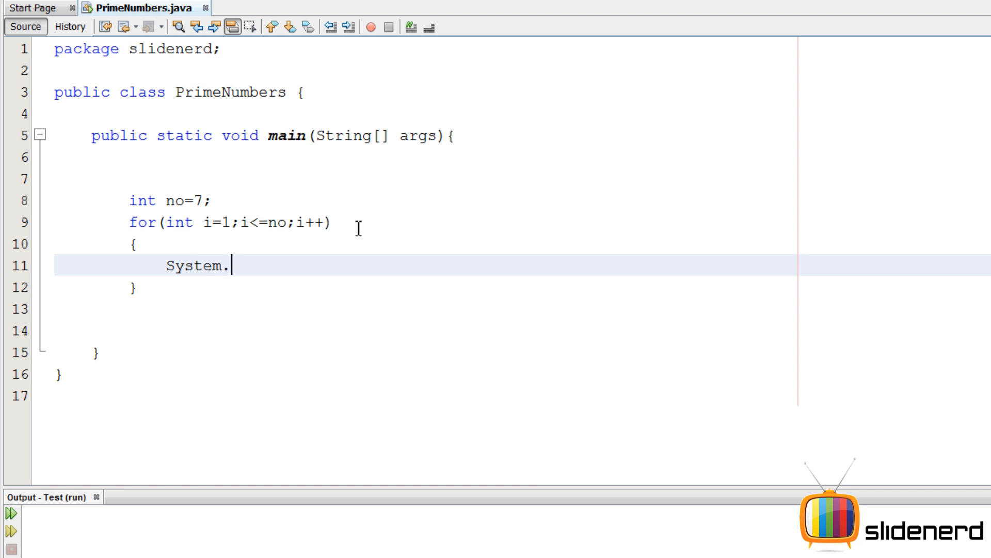
pyautogui.write('out.println();')
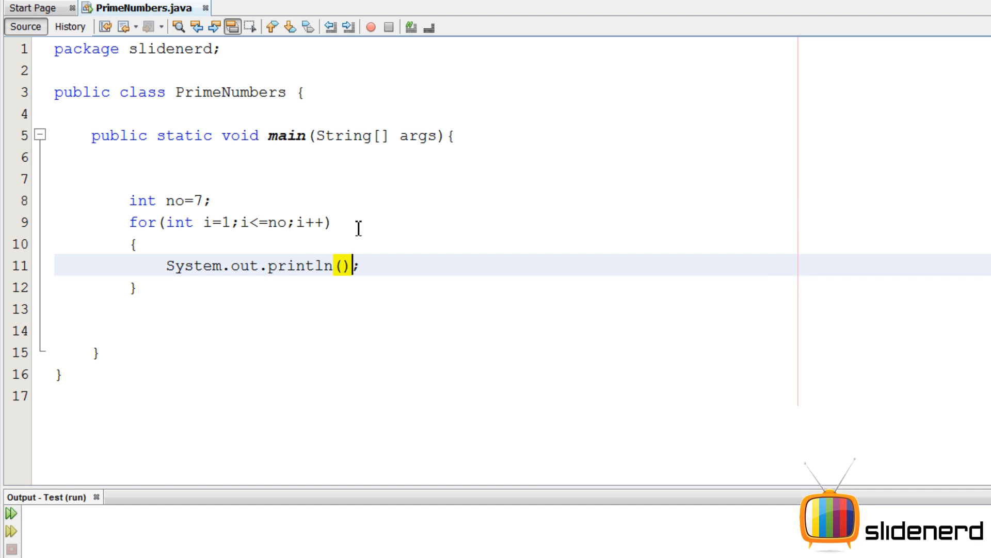
pyautogui.write('no')
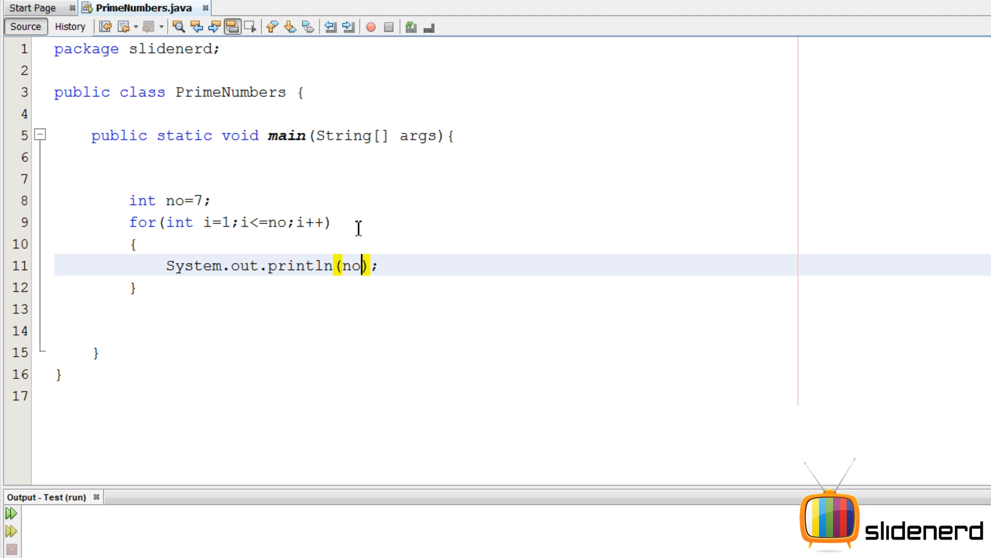
pyautogui.write('/i')
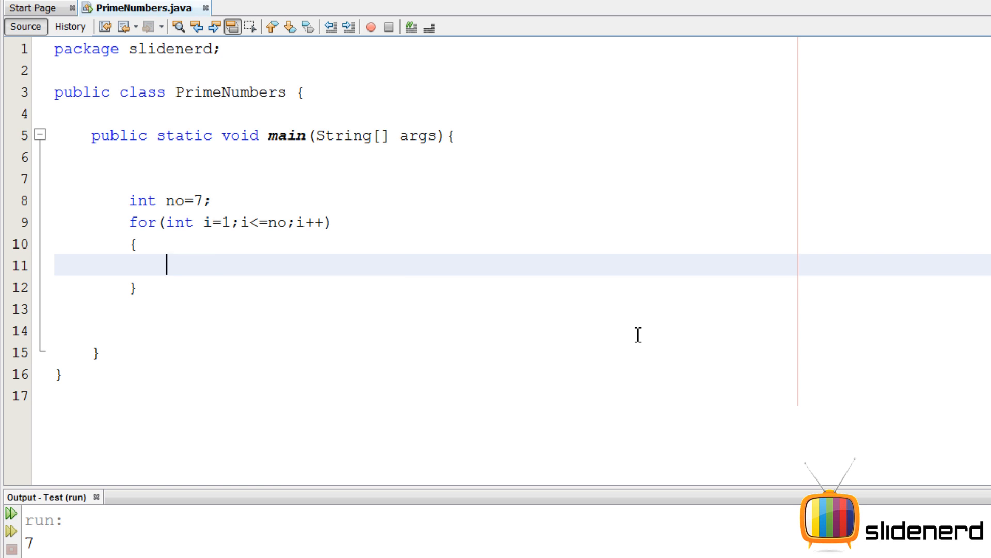
# Step: Store no/i in double result inside the loop and print result instead
pyautogui.write('double result')
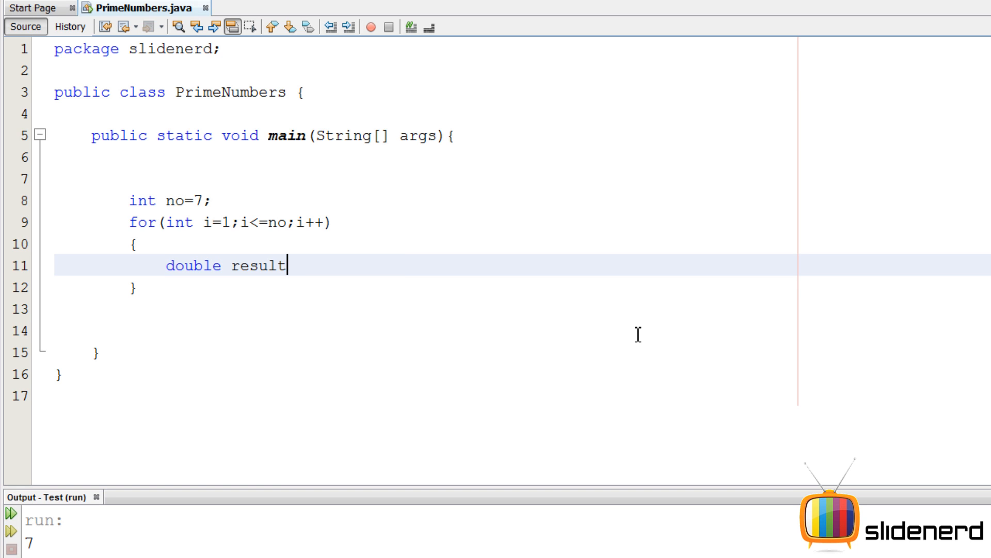
pyautogui.write('=no/')
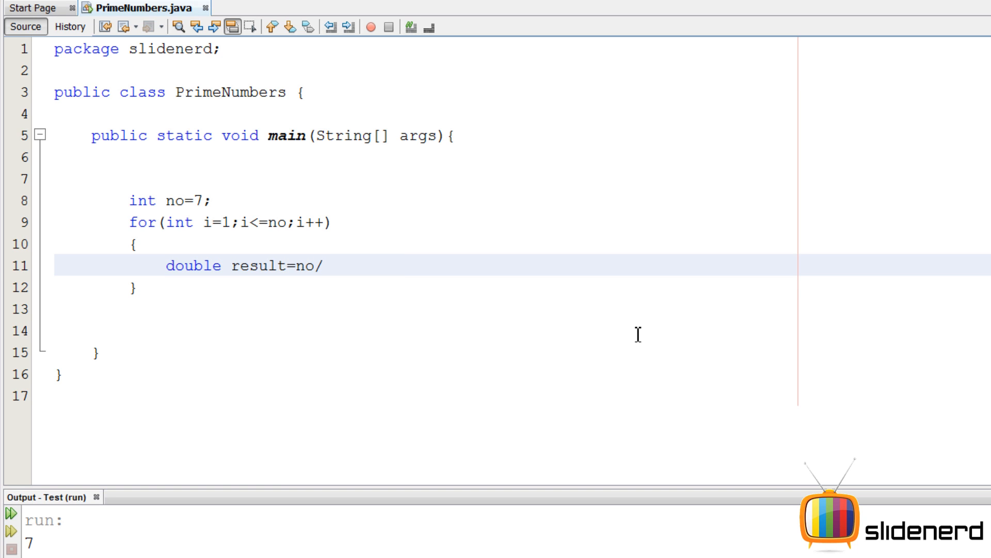
pyautogui.write('i;')
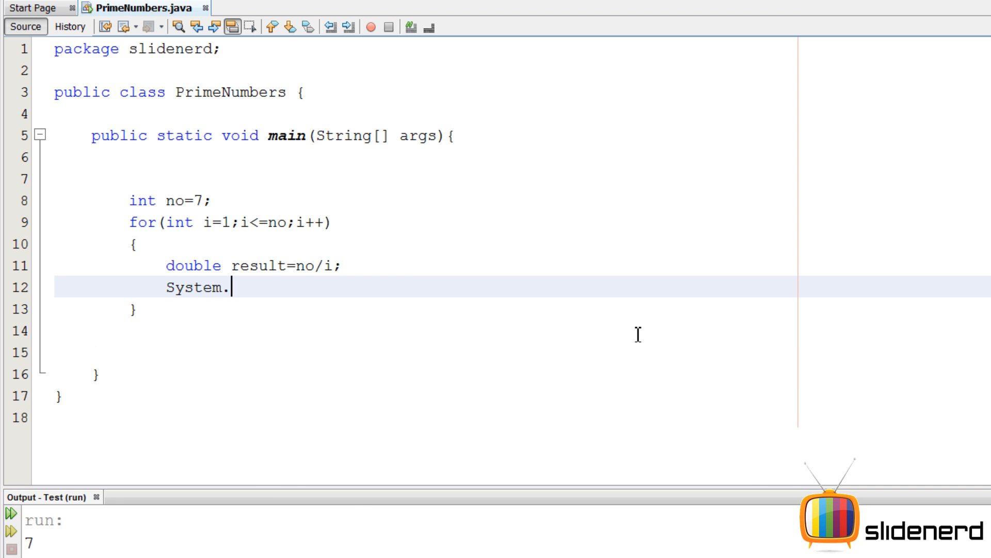
pyautogui.write('out.println(result);')
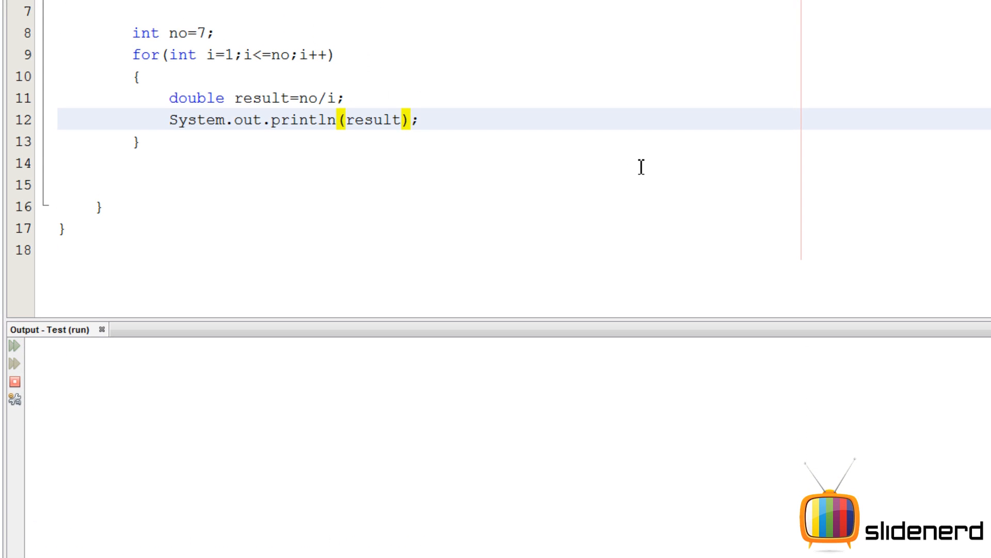
# Step: Cast no to (double) in the division so quotients like 3.5 and 1.75 print
pyautogui.click(13, 352)
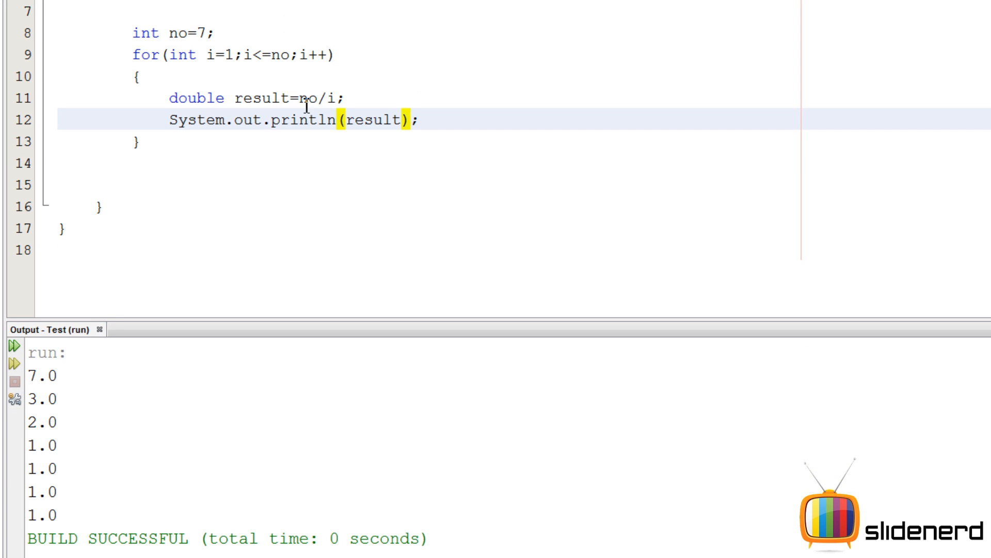
pyautogui.write('()')
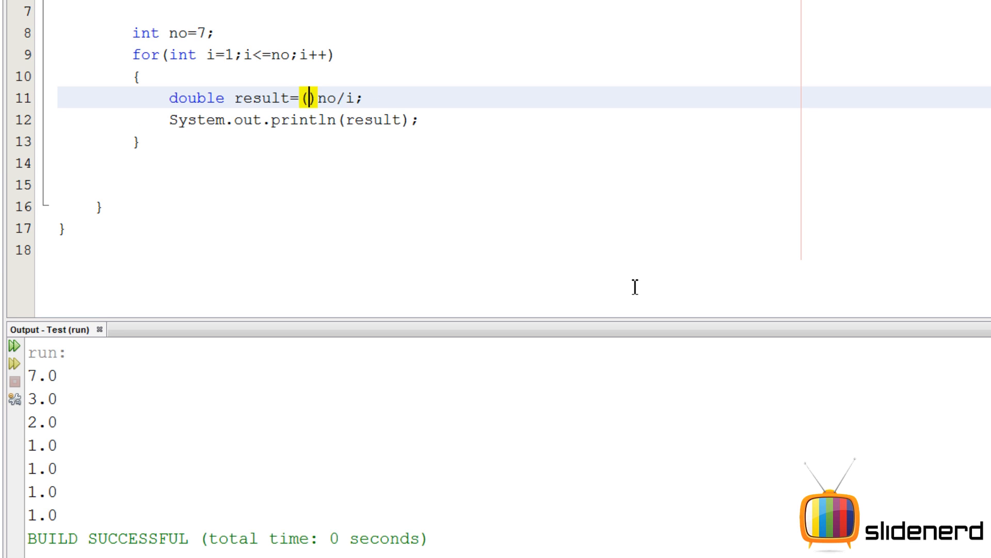
pyautogui.write('double')
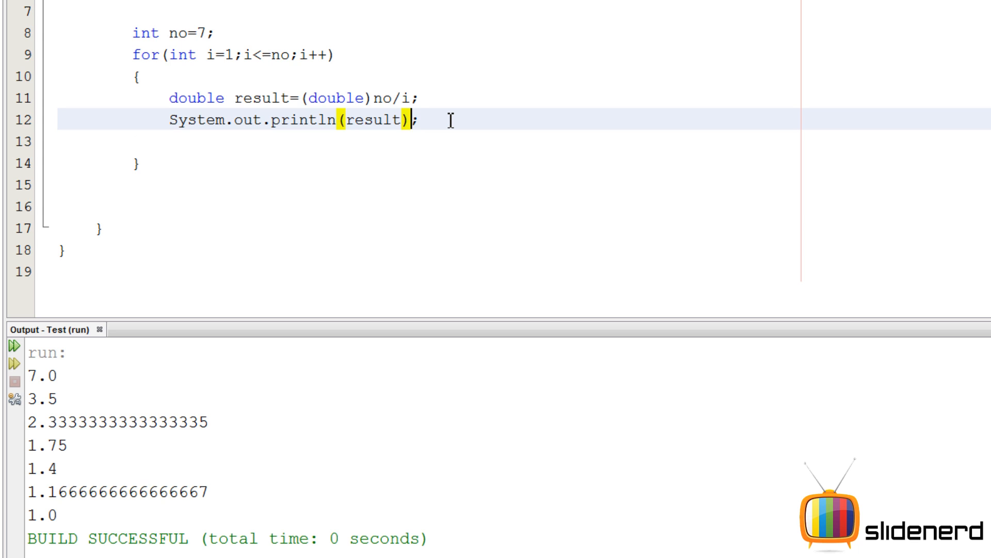
# Step: Append a tab and Math.ceil(result) to the println and run to see ceilings beside quotients
pyautogui.write('+" "+i')
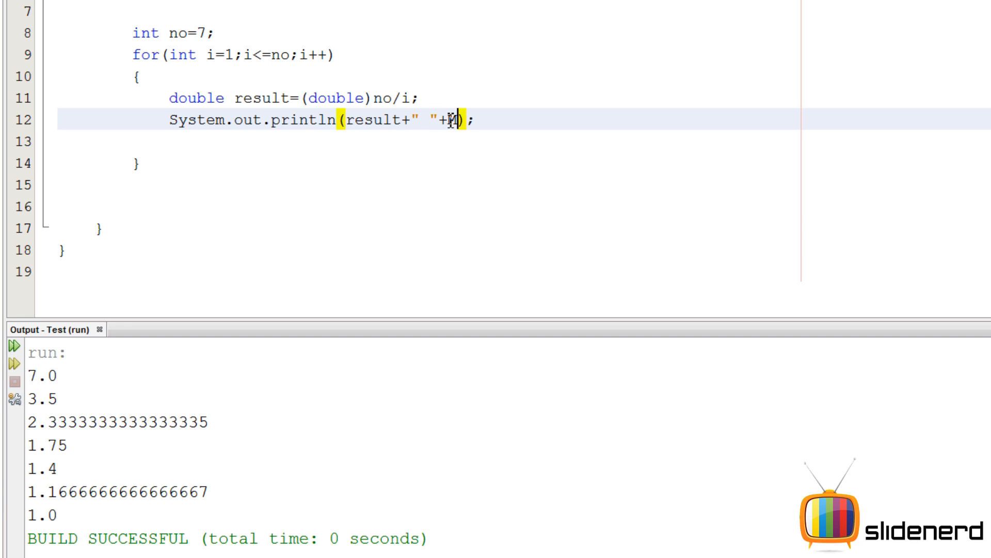
pyautogui.write('\\"')
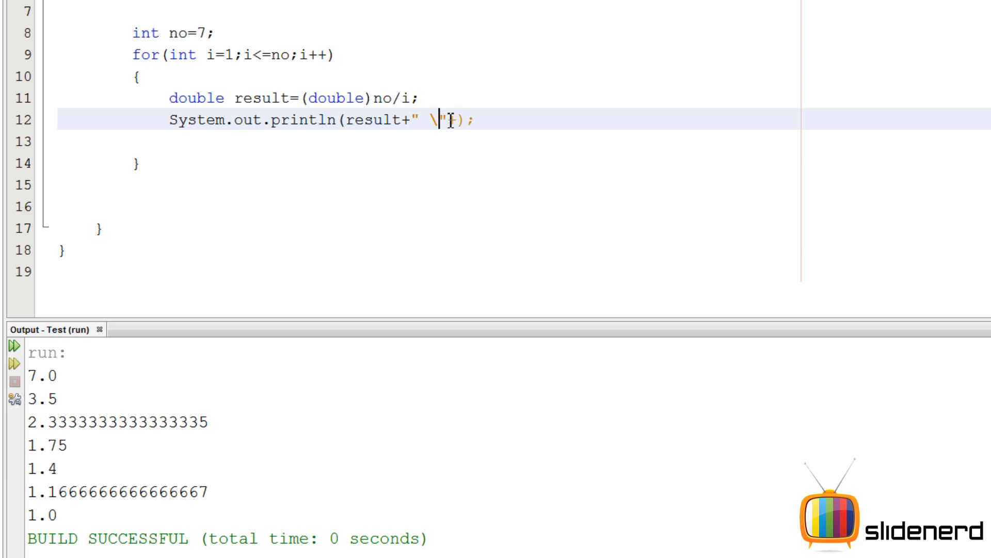
pyautogui.write('+Math')
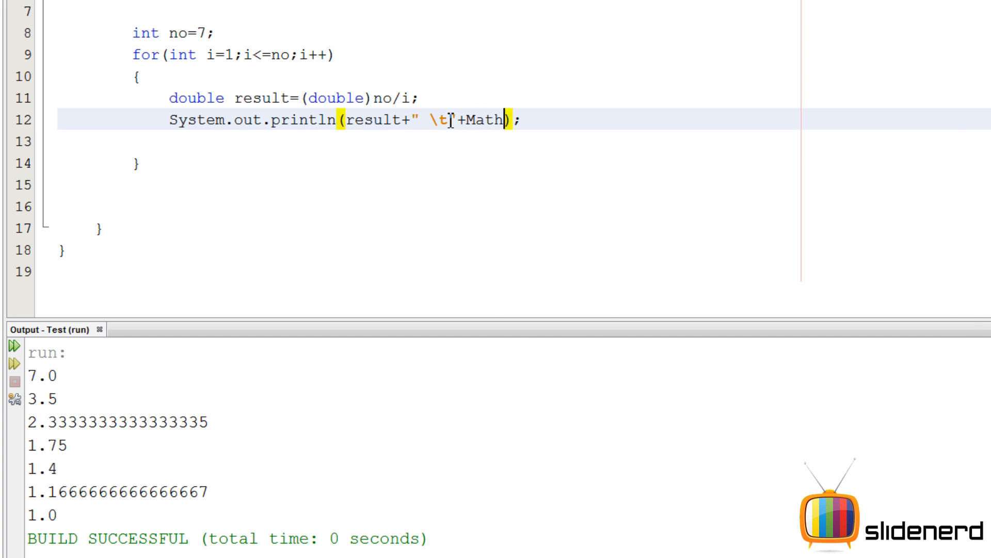
pyautogui.write('.ceil(result)')
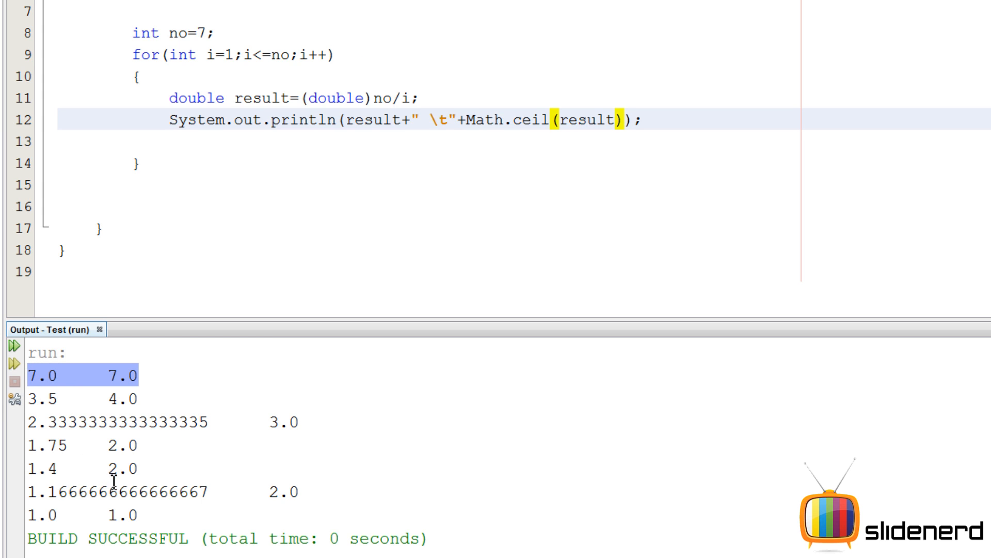
pyautogui.click(44, 515)
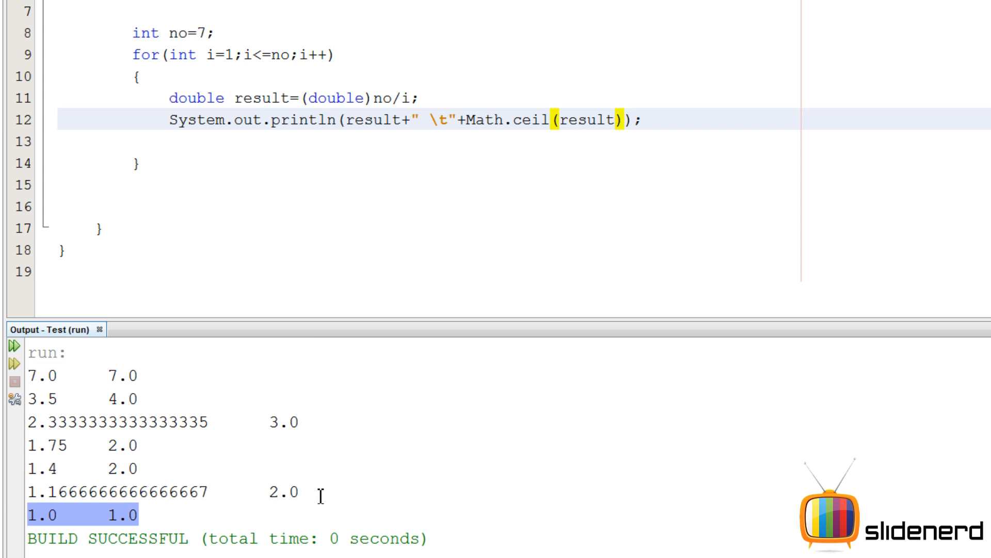
pyautogui.moveTo(66, 423)
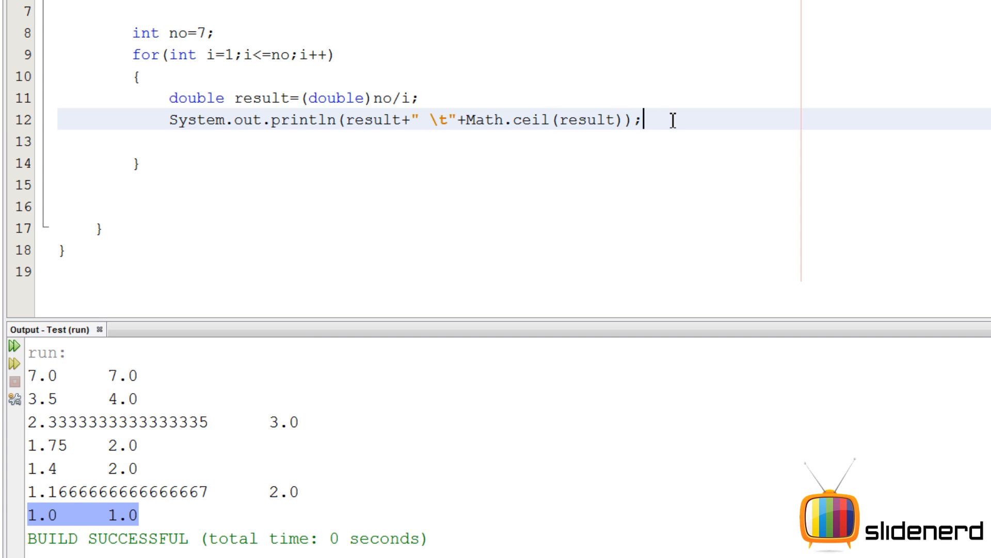
# Step: Add an if checking result==Math.ceil(result) inside the loop
pyautogui.press('Enter')
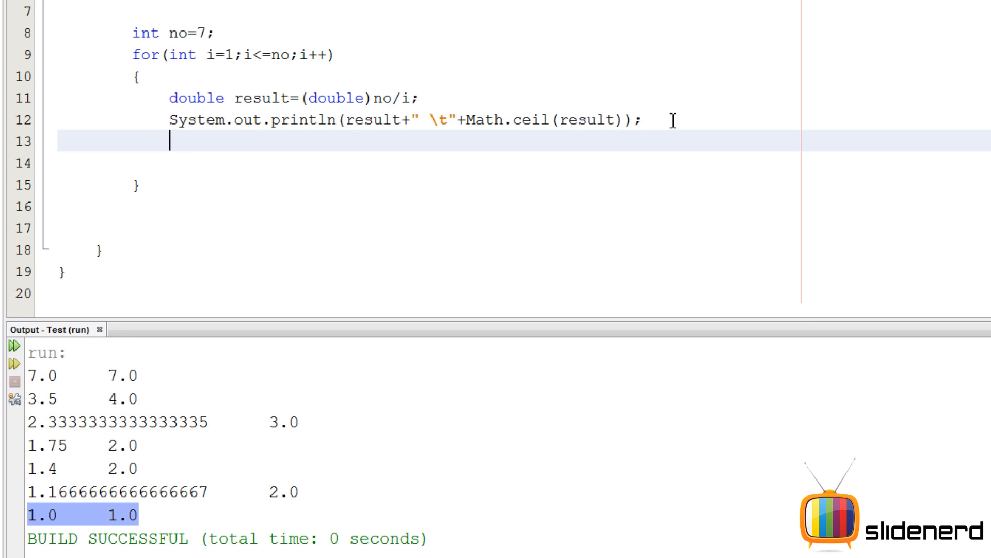
pyautogui.write('if')
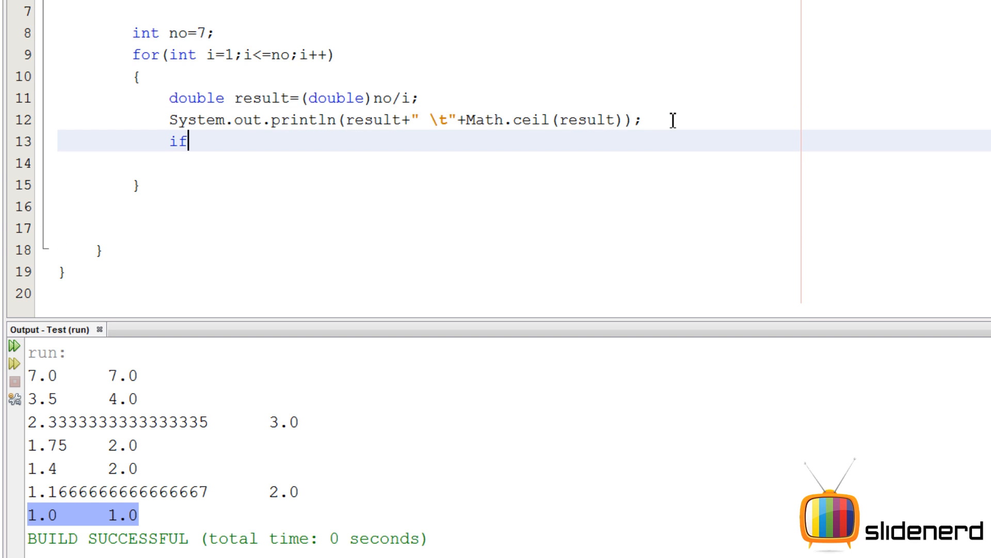
pyautogui.write('(result==')
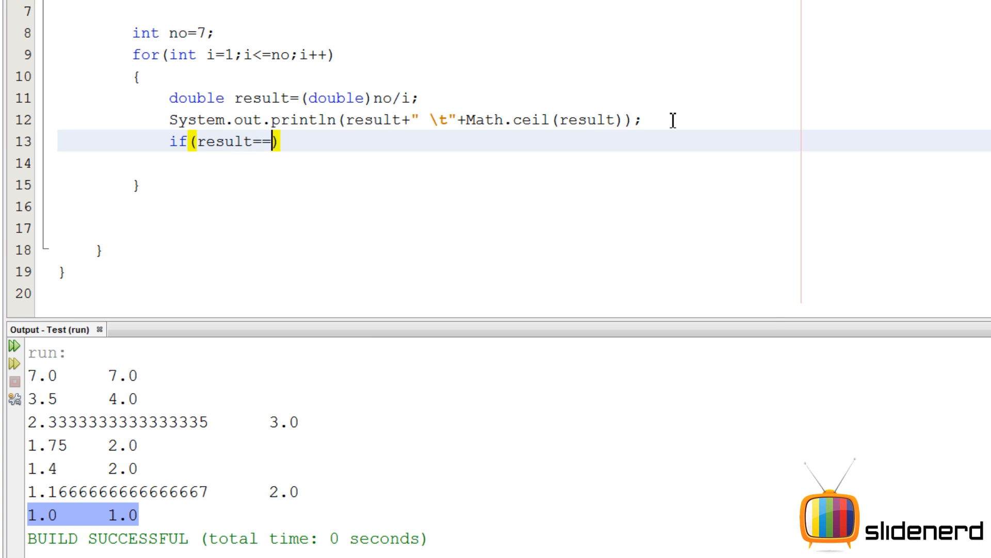
pyautogui.write('Math.ceil(result')
pyautogui.click(423, 163)
pyautogui.write('{')
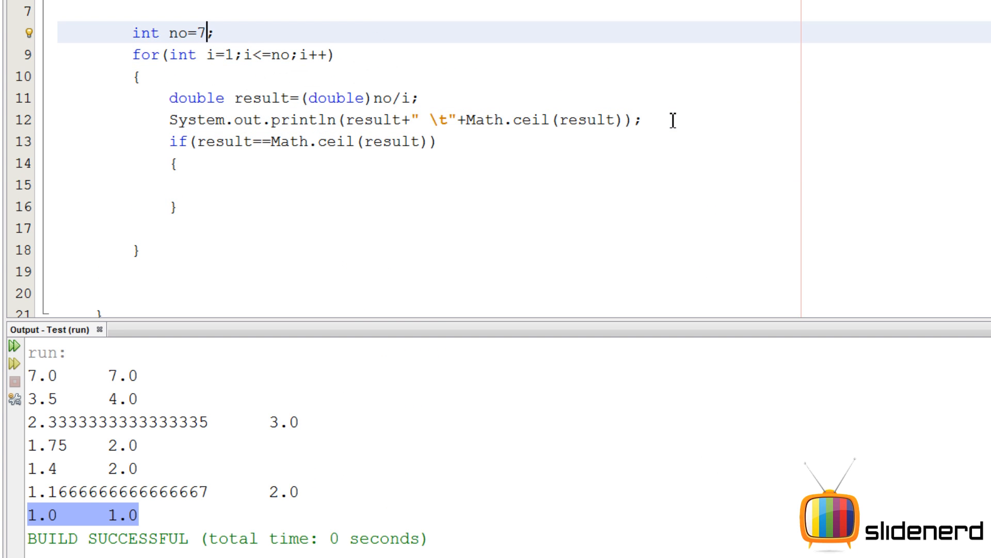
# Step: Declare numberOfFactors=0 beside no and increment it inside the if block
pyautogui.write(',number')
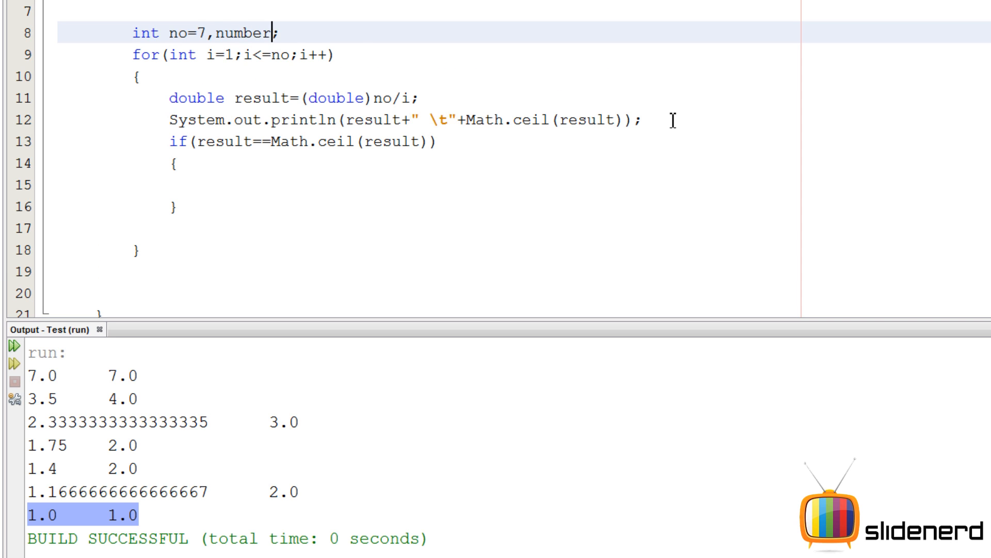
pyautogui.write('OfFactrs=')
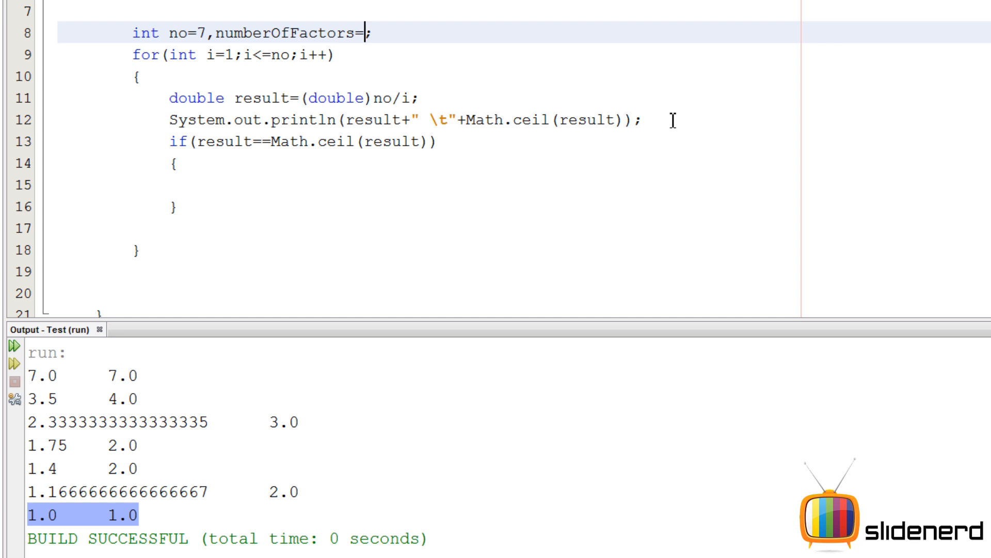
pyautogui.write('0')
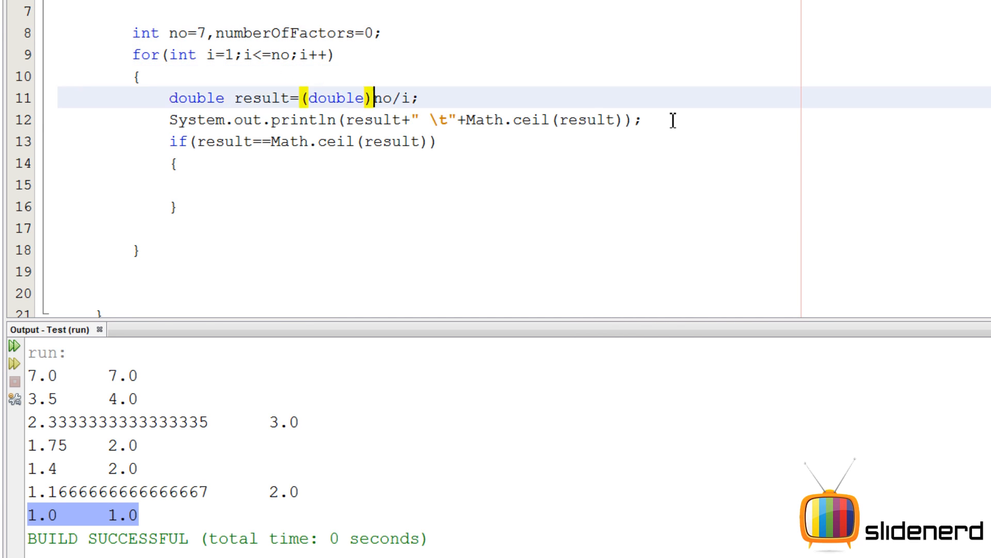
pyautogui.write('numberOfFactors++;')
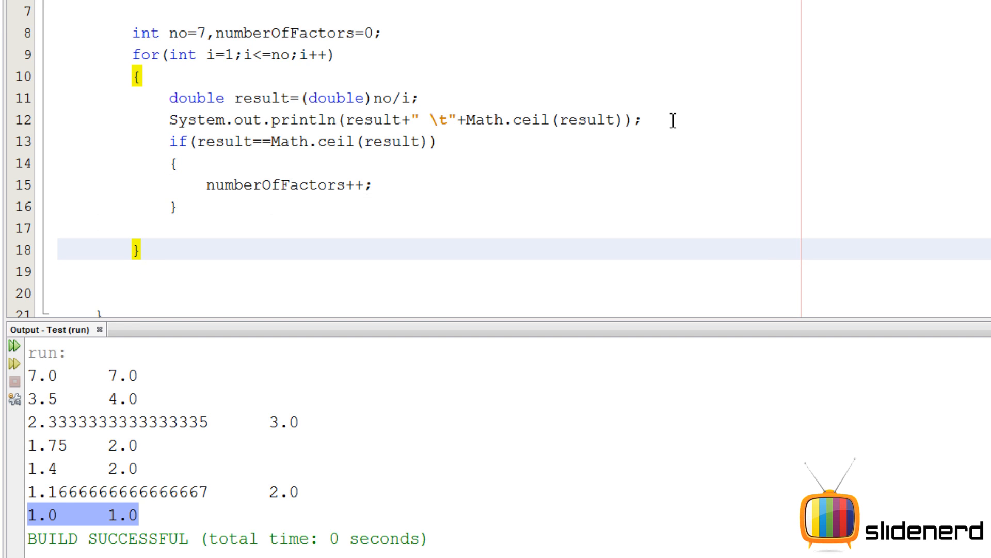
# Step: After the loop, print "Prime Number" when numberOfFactors==2
pyautogui.write('if(')
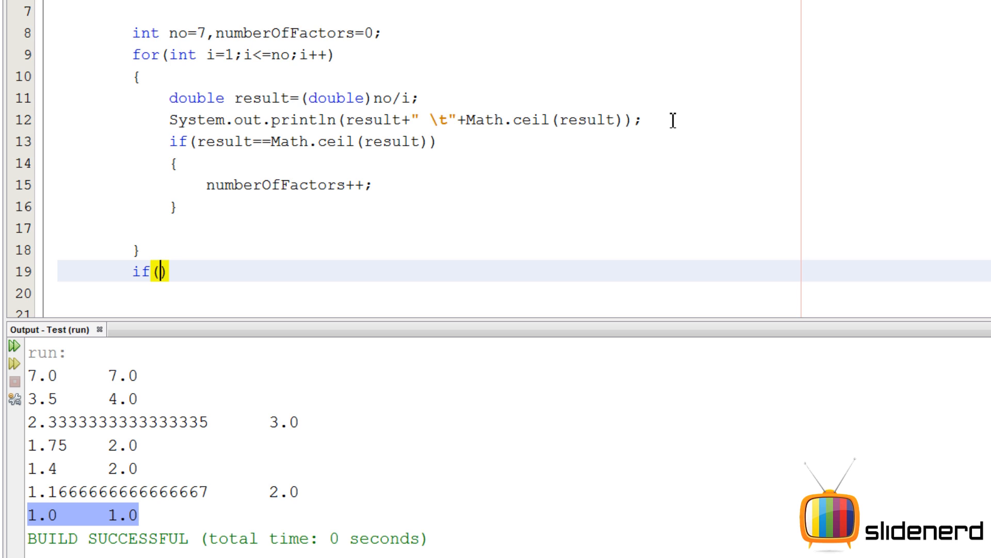
pyautogui.write('numberOfFactors==')
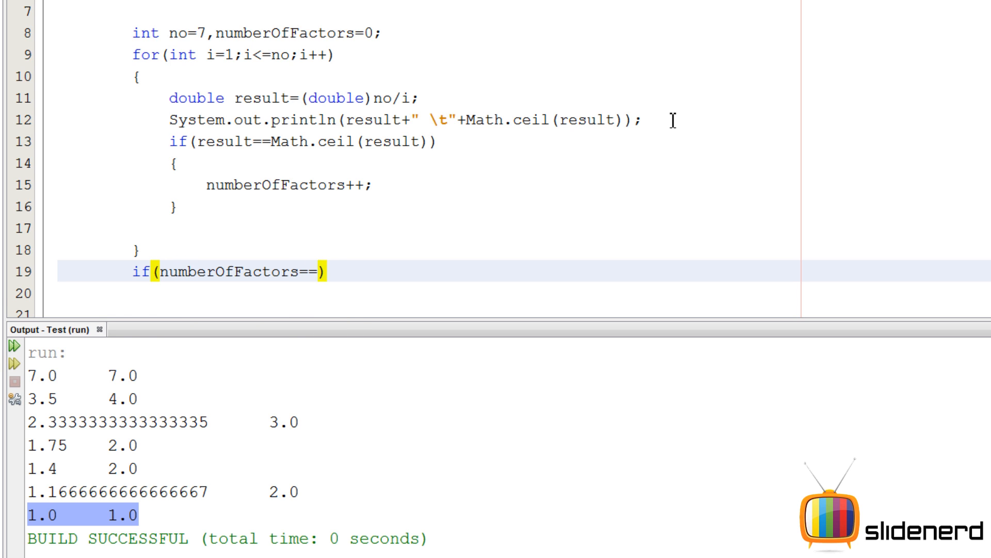
pyautogui.write('2')
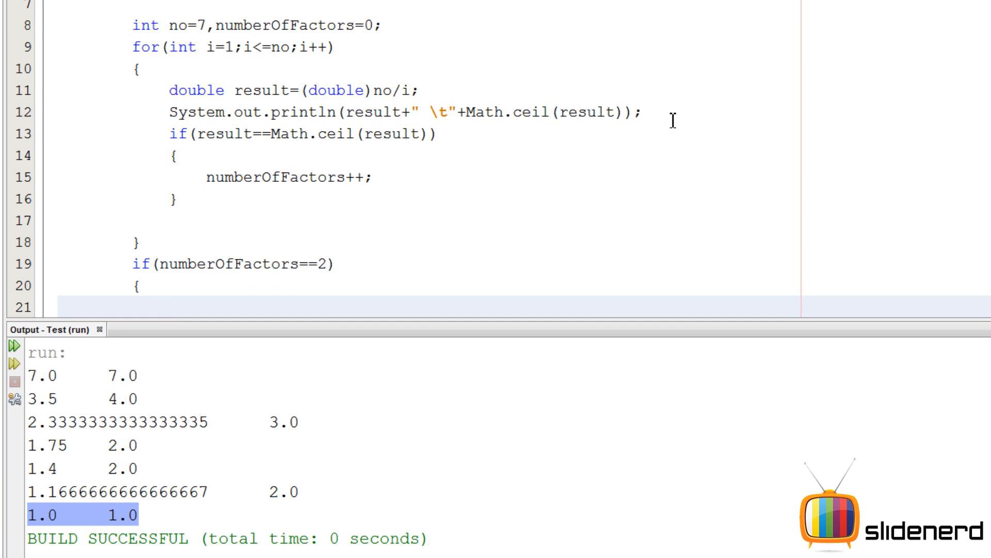
pyautogui.write('System')
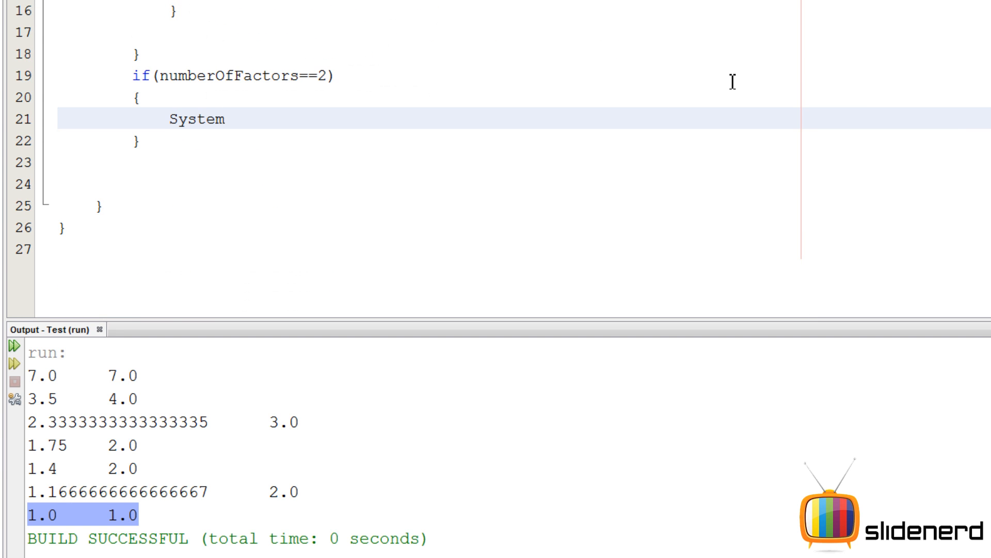
pyautogui.write('.out.println();')
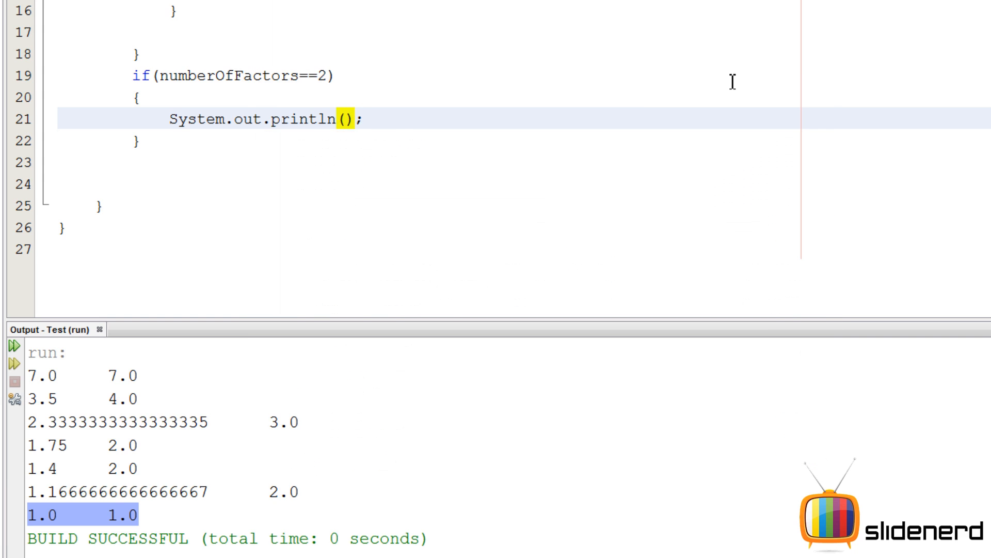
pyautogui.write('"Prime u"')
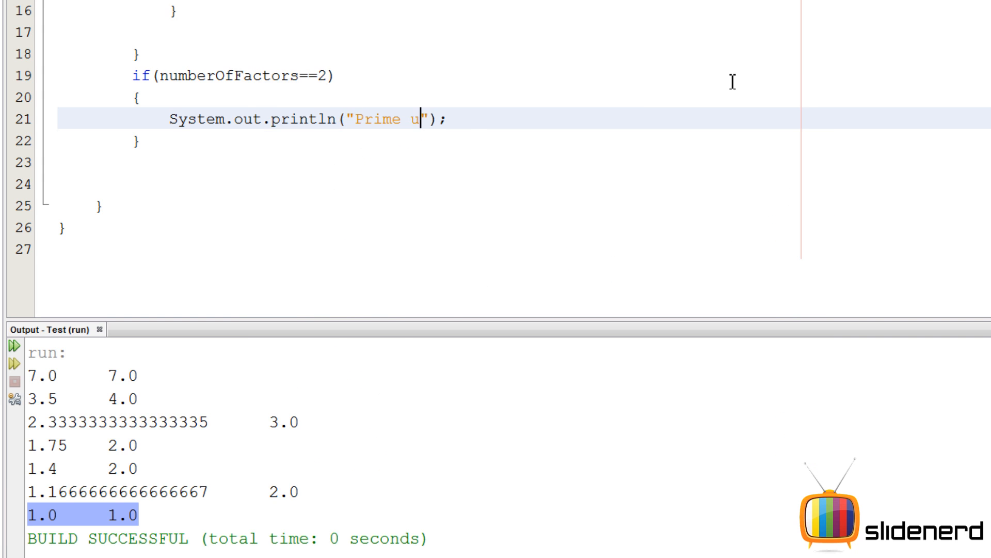
pyautogui.write('Number')
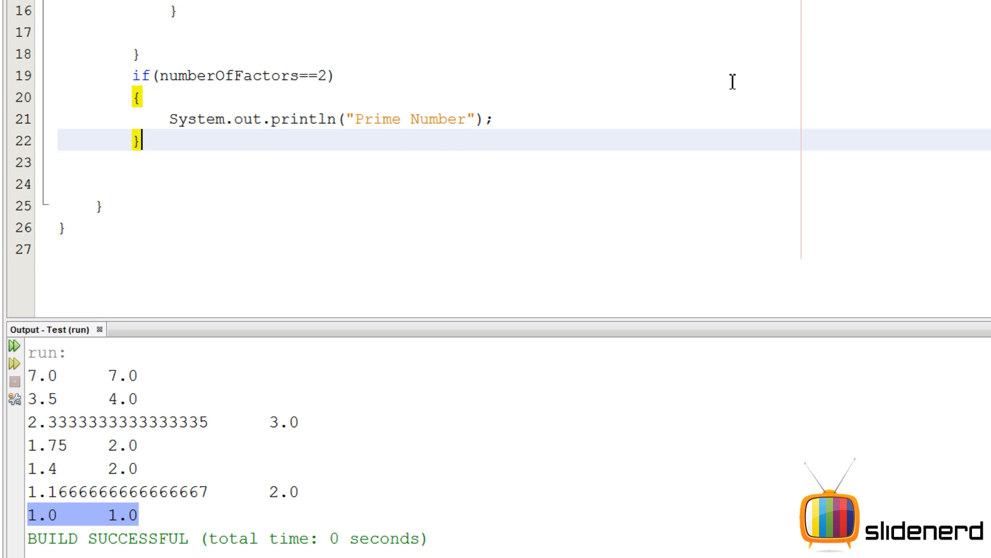
# Step: Add an else branch that prints "Nope" otherwise
pyautogui.write('else')
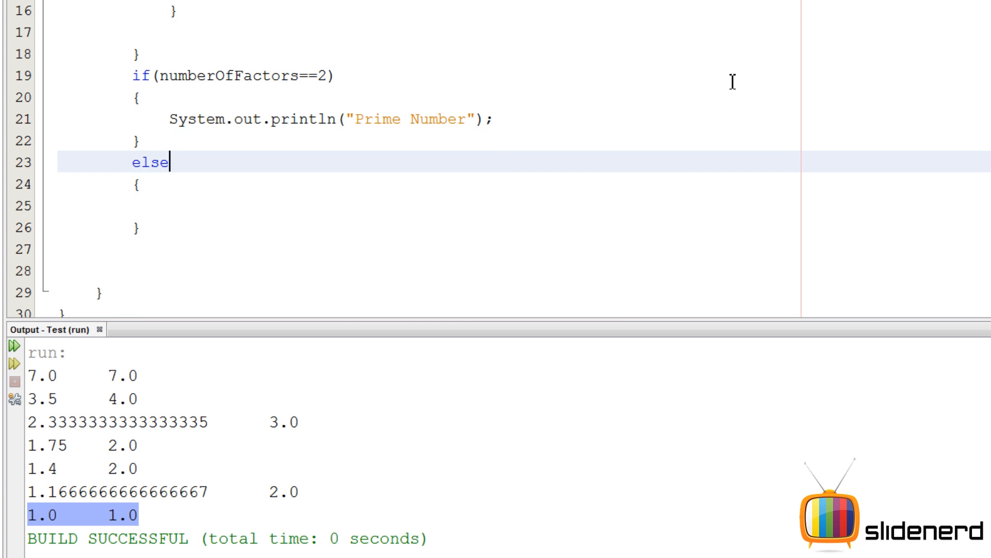
pyautogui.write('System.out.println("Prime Number");')
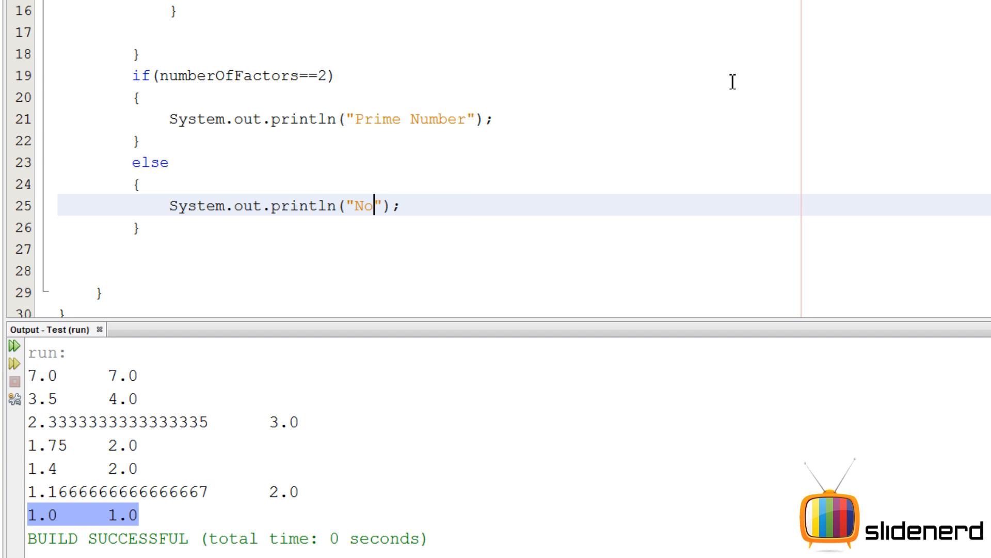
pyautogui.write('pe')
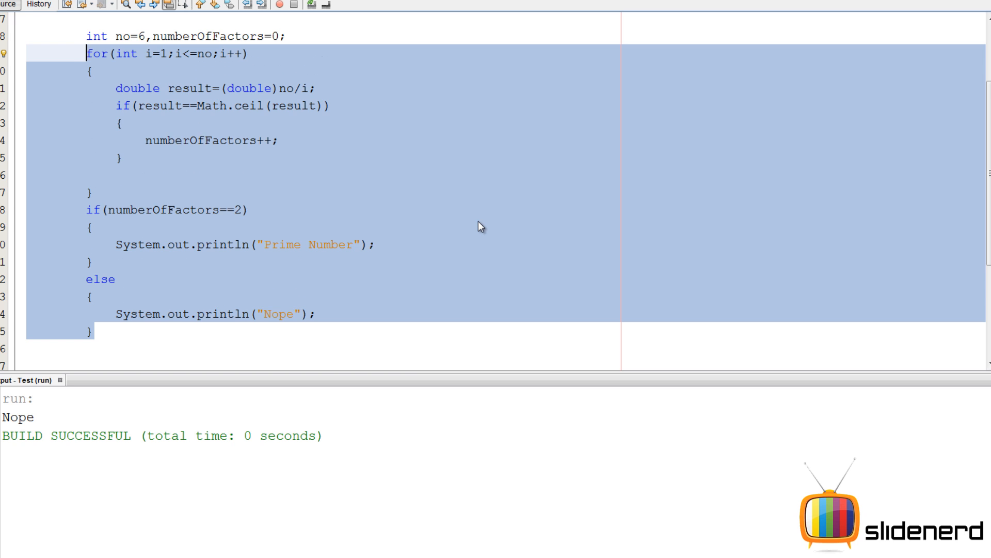
pyautogui.moveTo(198, 67)
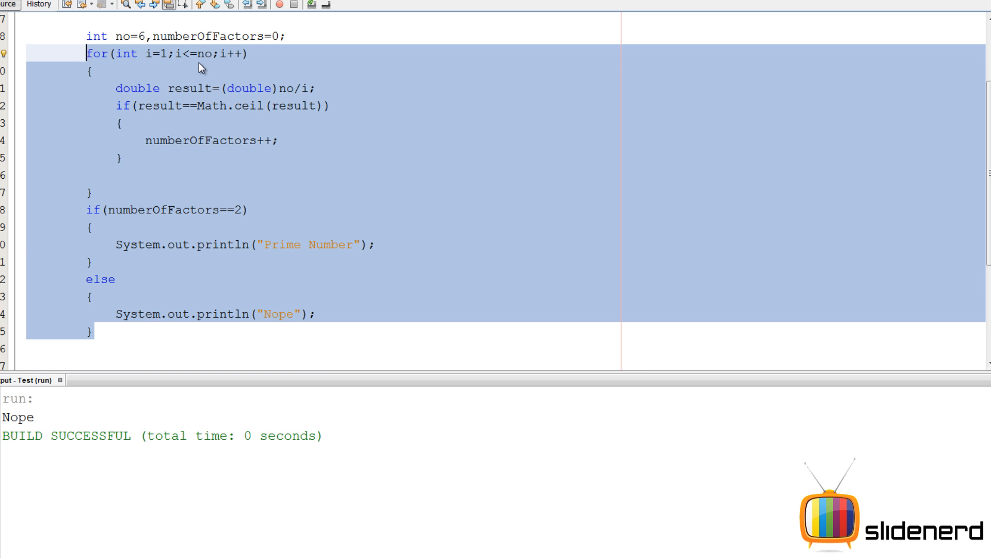
pyautogui.moveTo(101, 174)
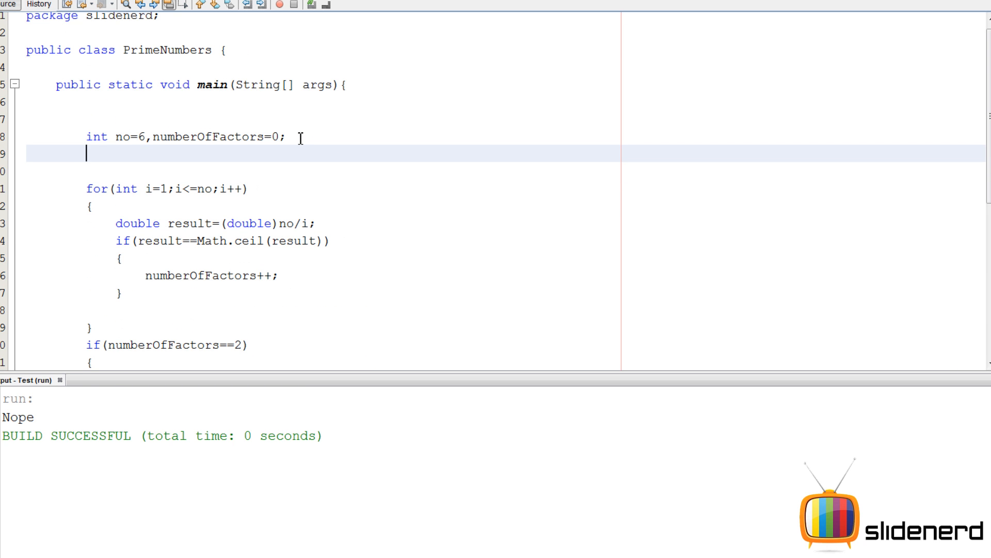
# Step: Write an outer for loop over j up to below 100 wrapping the factor-counting code
pyautogui.write('for(')
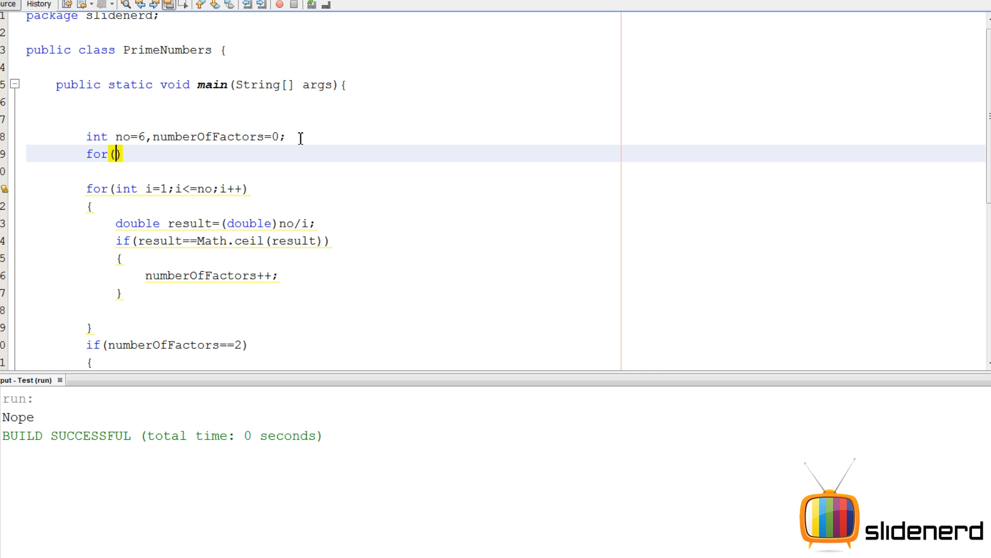
pyautogui.write('int j=1')
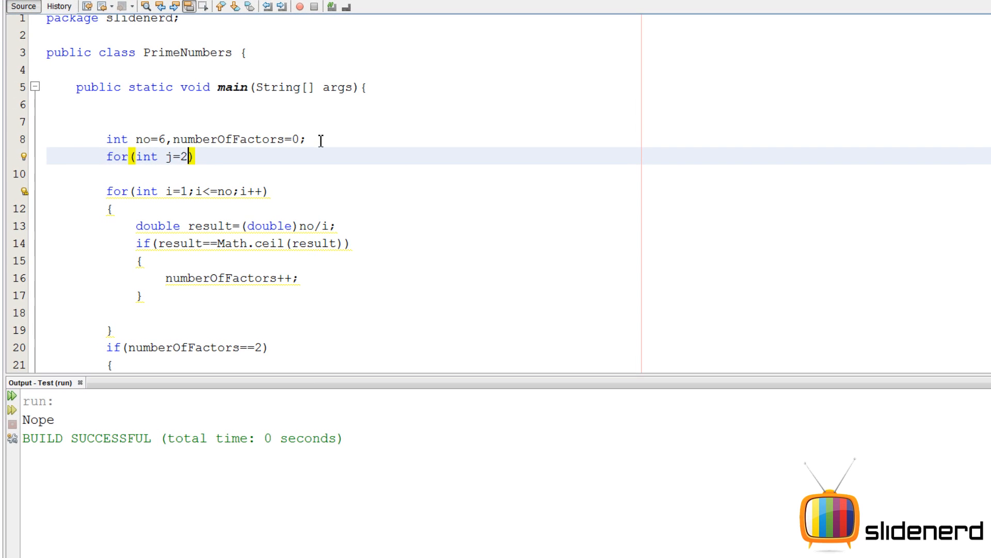
pyautogui.write('j<')
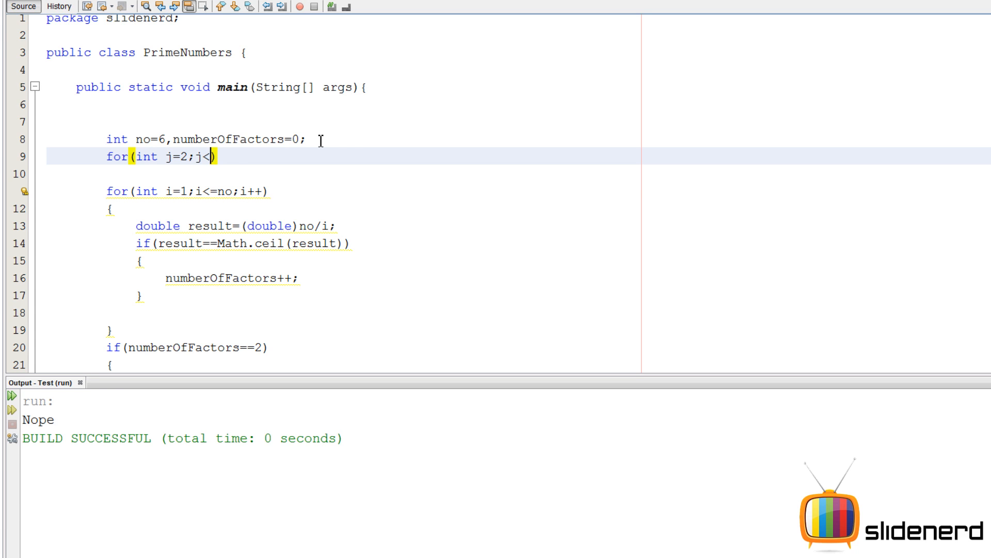
pyautogui.write('100')
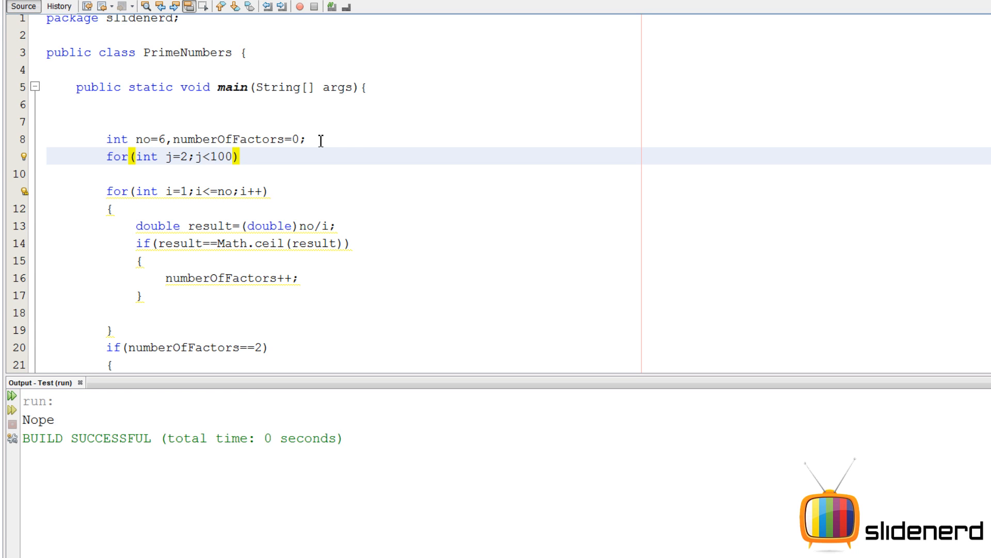
pyautogui.write(';j++')
pyautogui.click(344, 173)
pyautogui.write('{')
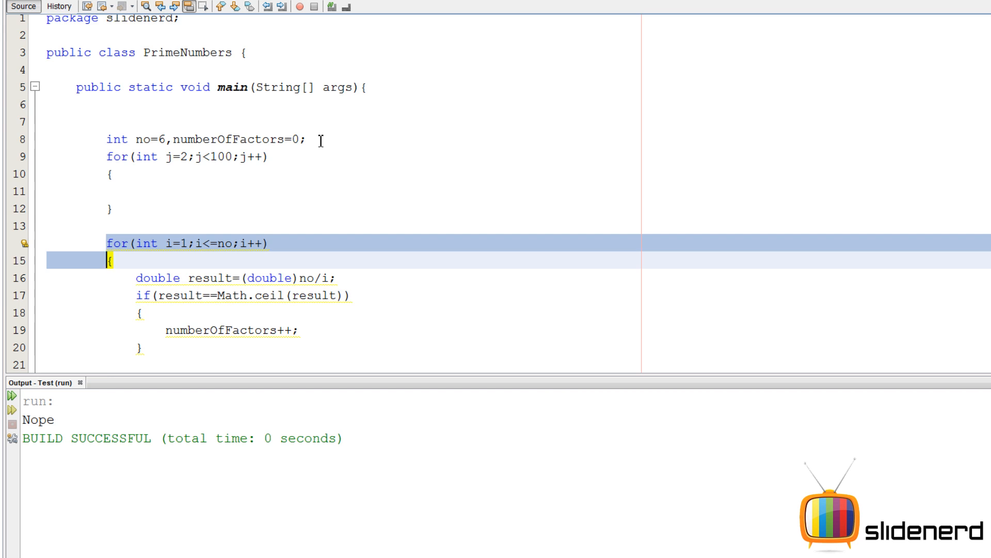
pyautogui.scroll(-3)
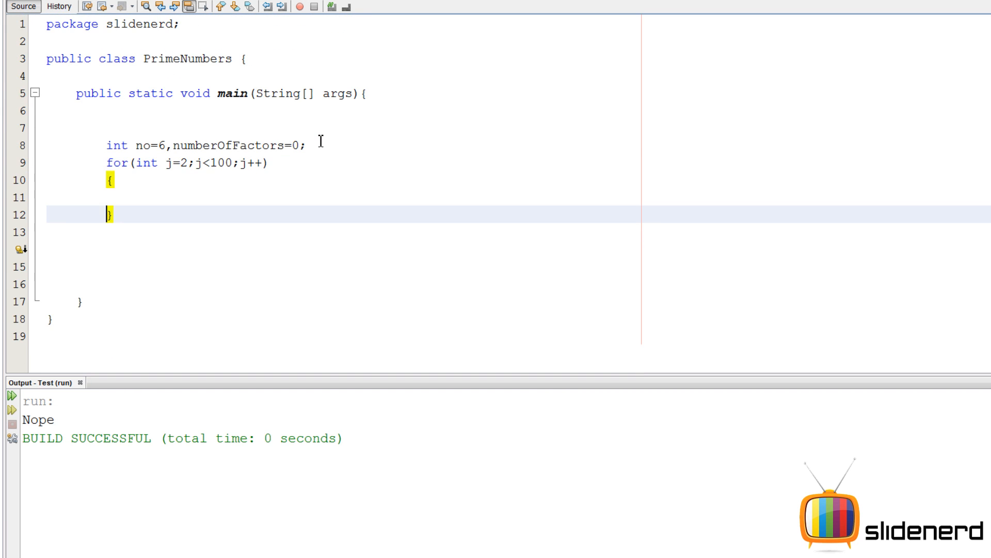
pyautogui.scroll(-3)
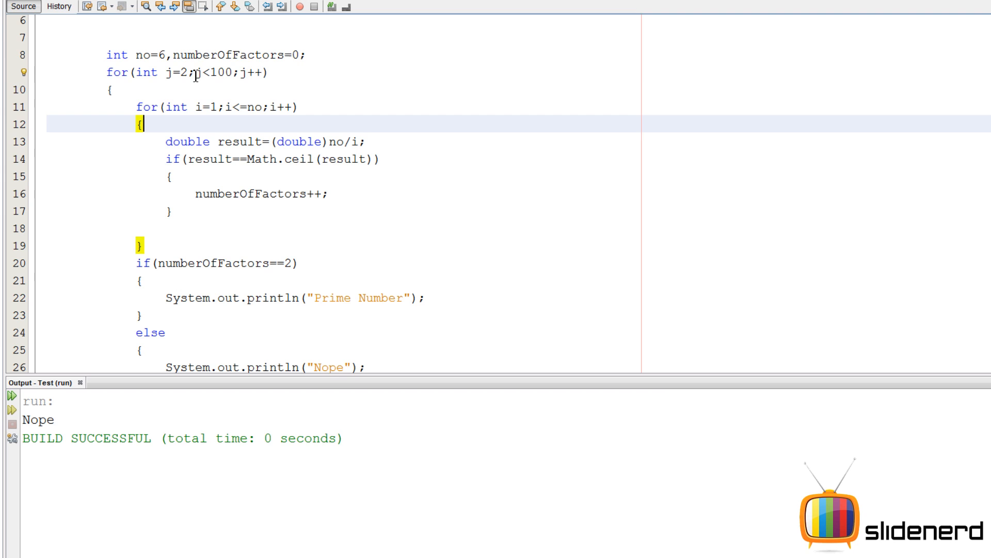
# Step: Replace no with j in the inner loop limit and division, and print j before Prime Number
pyautogui.click(183, 72)
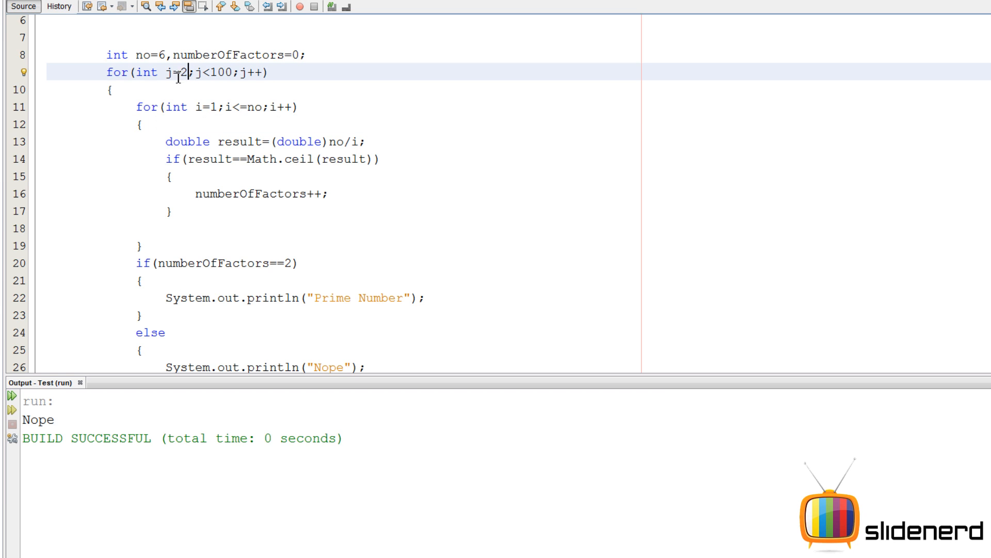
pyautogui.click(257, 106)
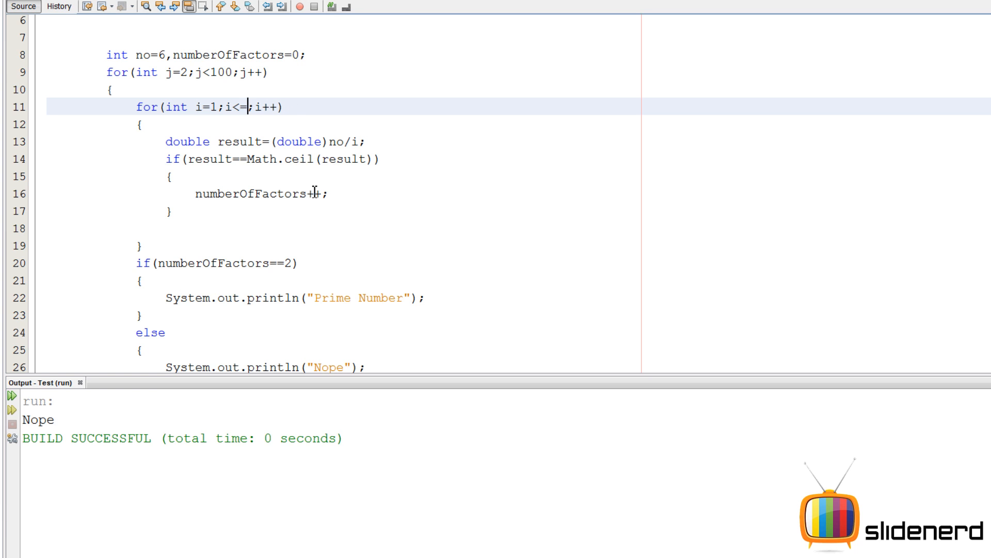
pyautogui.write('j')
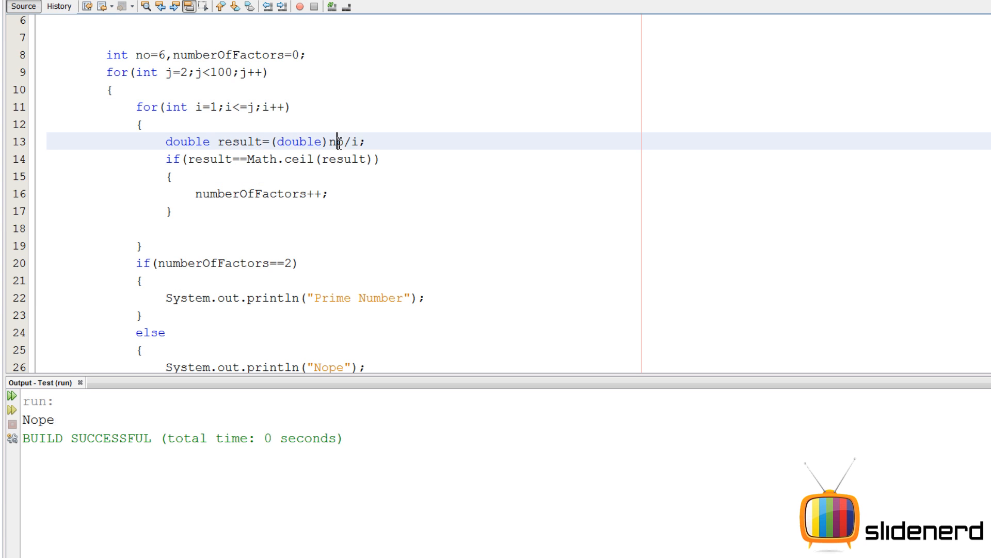
pyautogui.write('j')
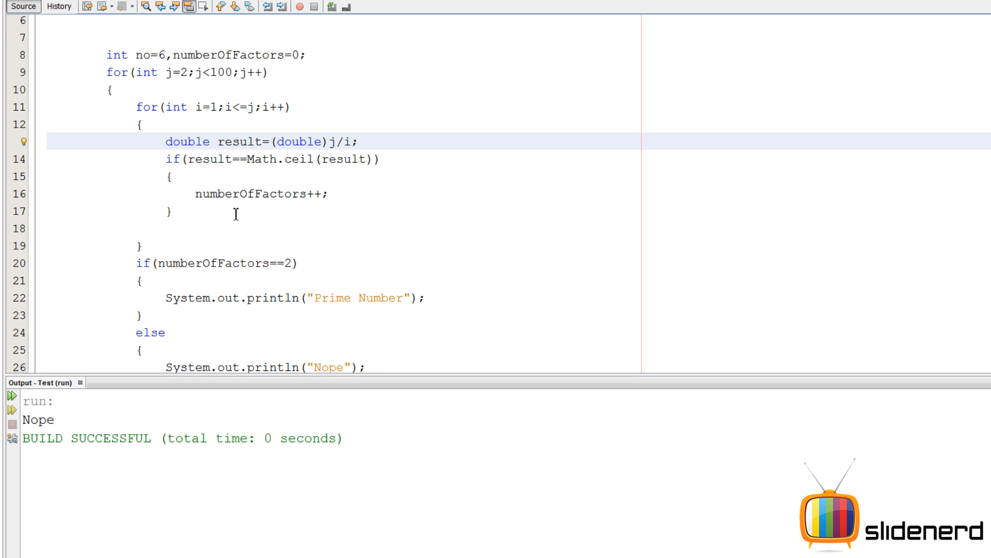
pyautogui.scroll(-3)
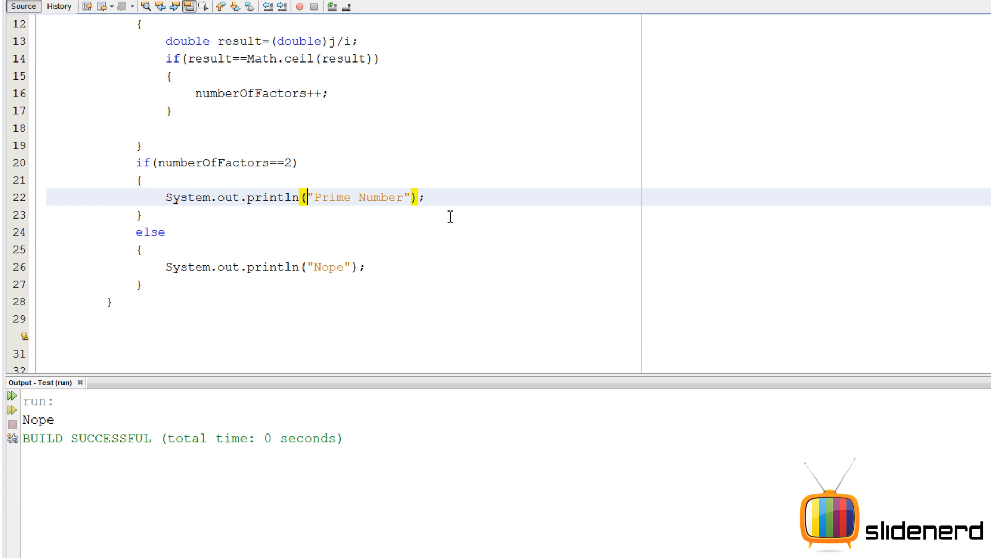
pyautogui.write('j+')
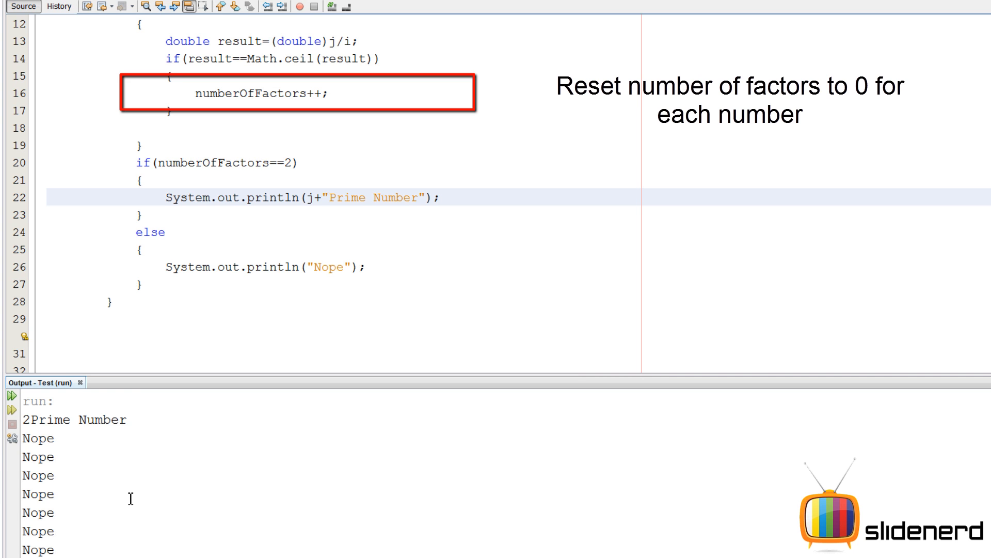
pyautogui.moveTo(415, 241)
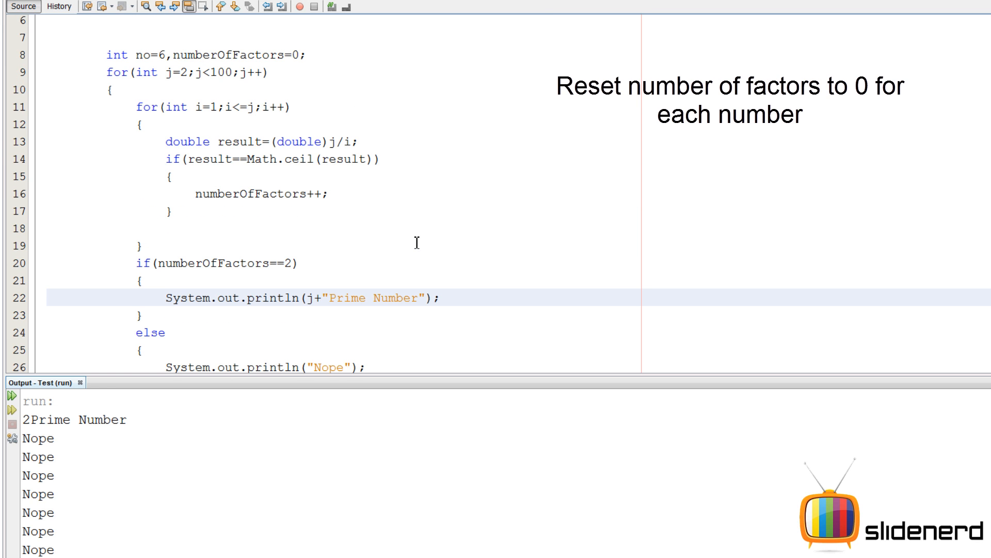
pyautogui.moveTo(256, 218)
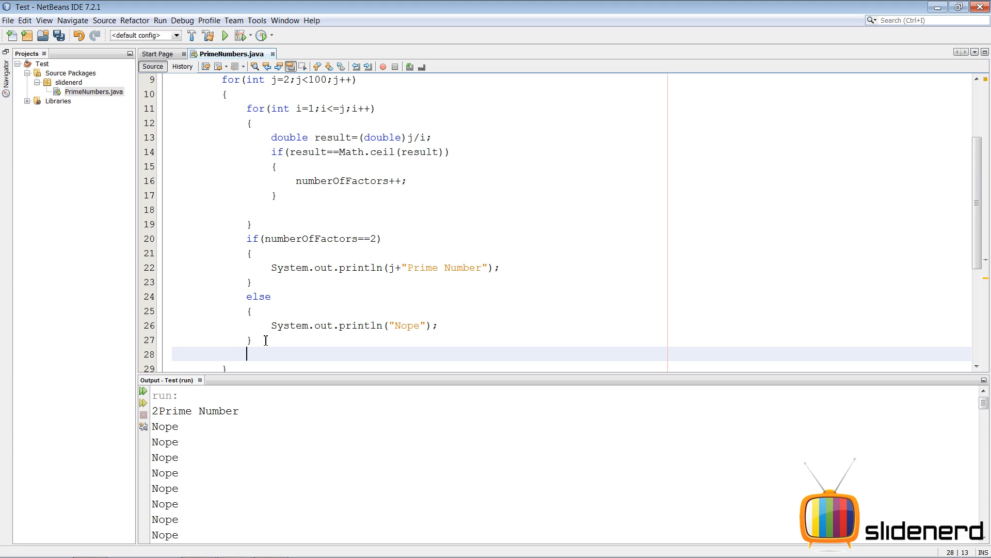
# Step: Add numberOfFactors=0; after the if/else so each j starts counting afresh
pyautogui.write('numbero')
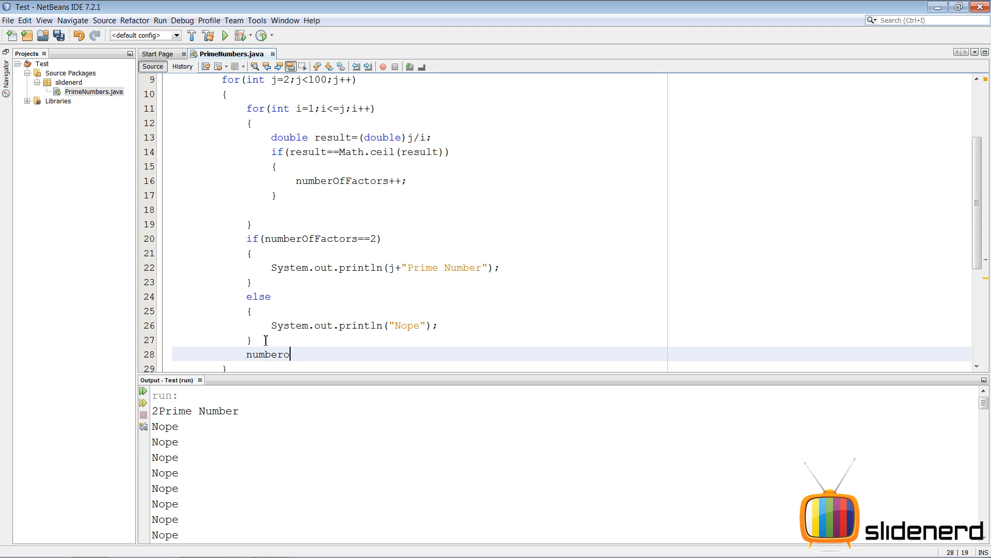
pyautogui.press('backspace')
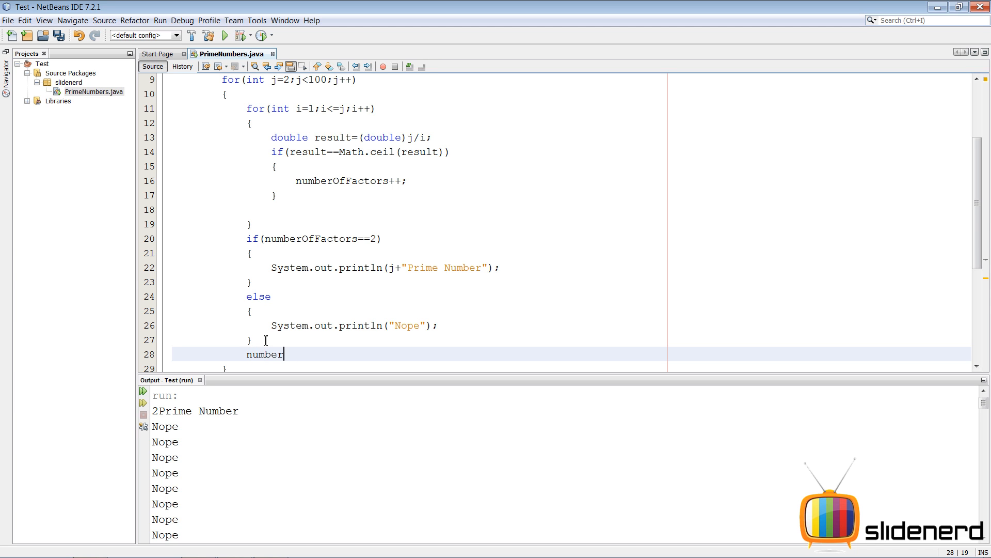
pyautogui.write('OfFactors')
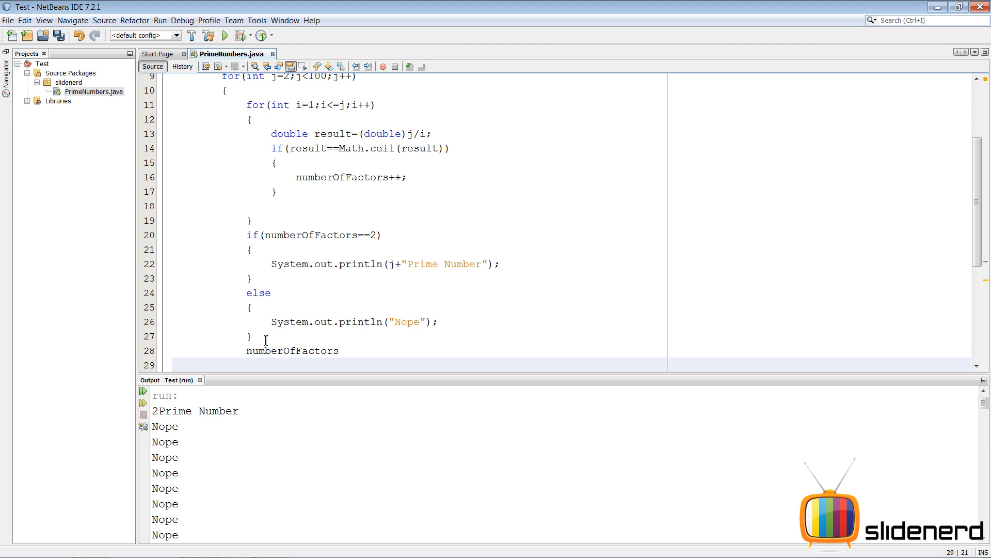
pyautogui.write('=0;')
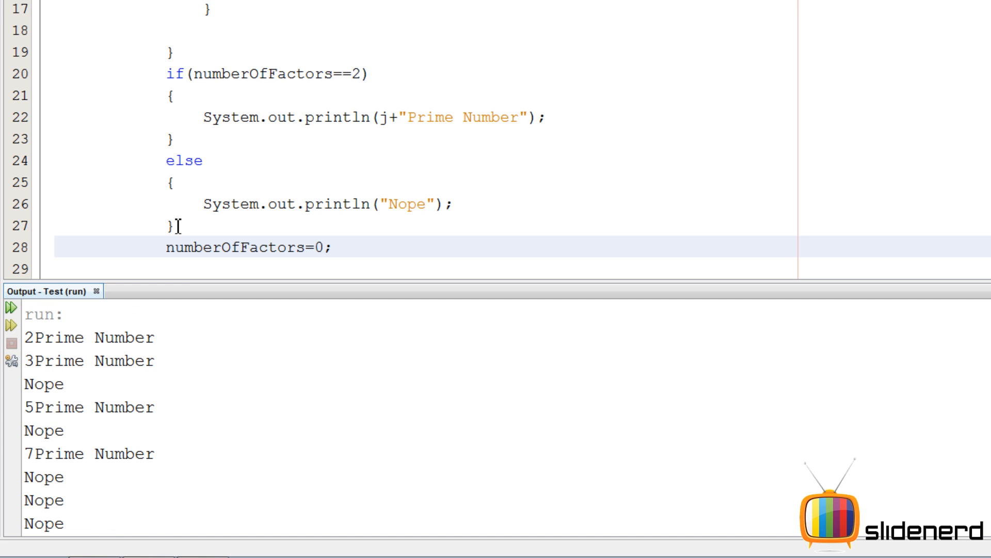
# Step: Delete the else branch printing Nope and rerun so only primes 2 to 97 are listed
pyautogui.moveTo(175, 224); pyautogui.dragTo(69, 160)
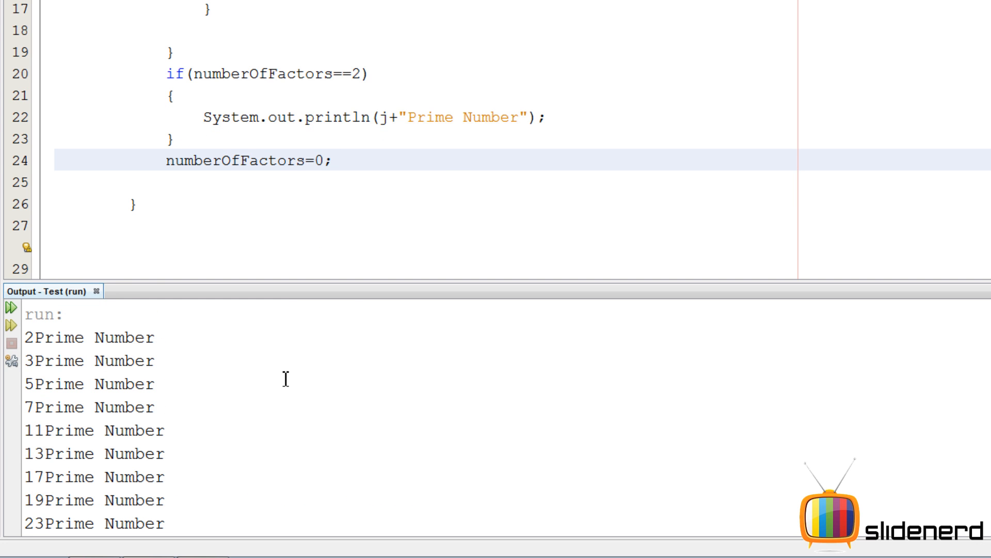
pyautogui.scroll(-3)
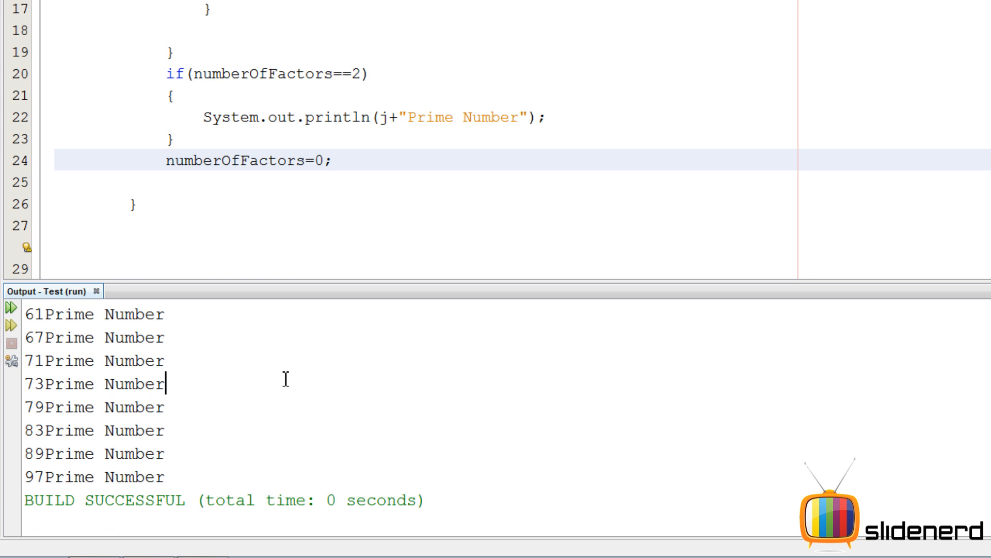